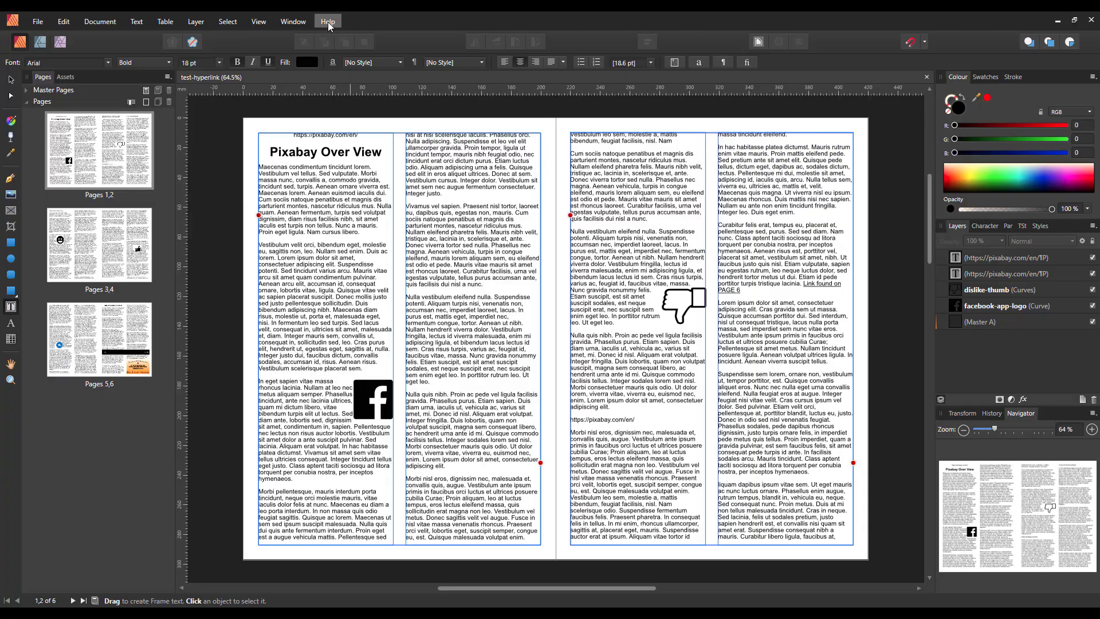
# Reach the Pixabay home page through a Google search for pixabay
pyautogui.click(327, 21)
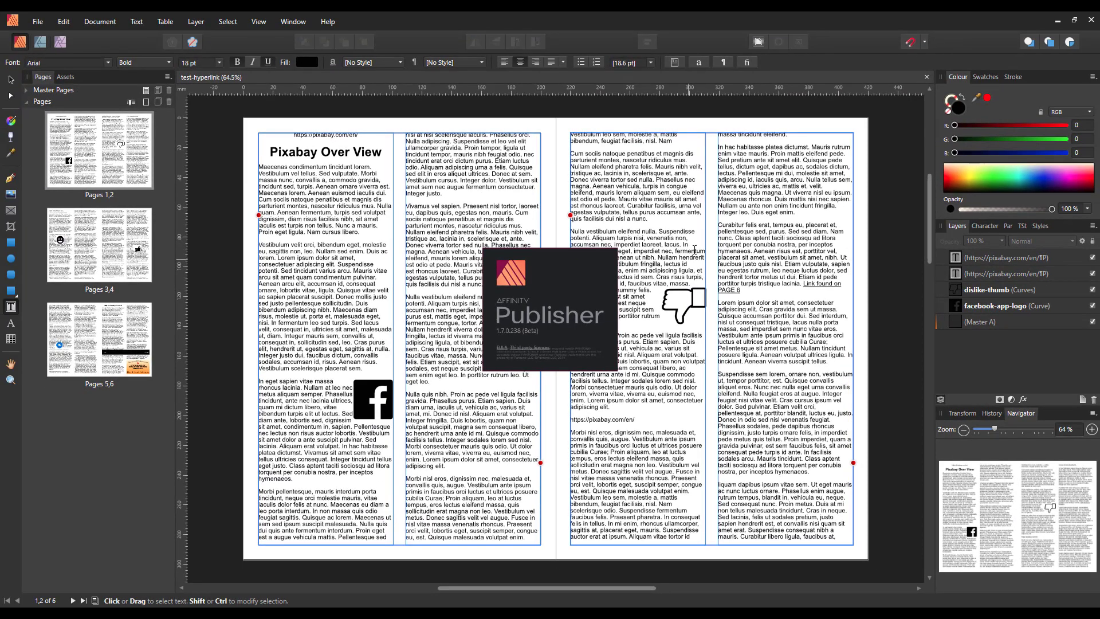
pyautogui.moveTo(535, 321)
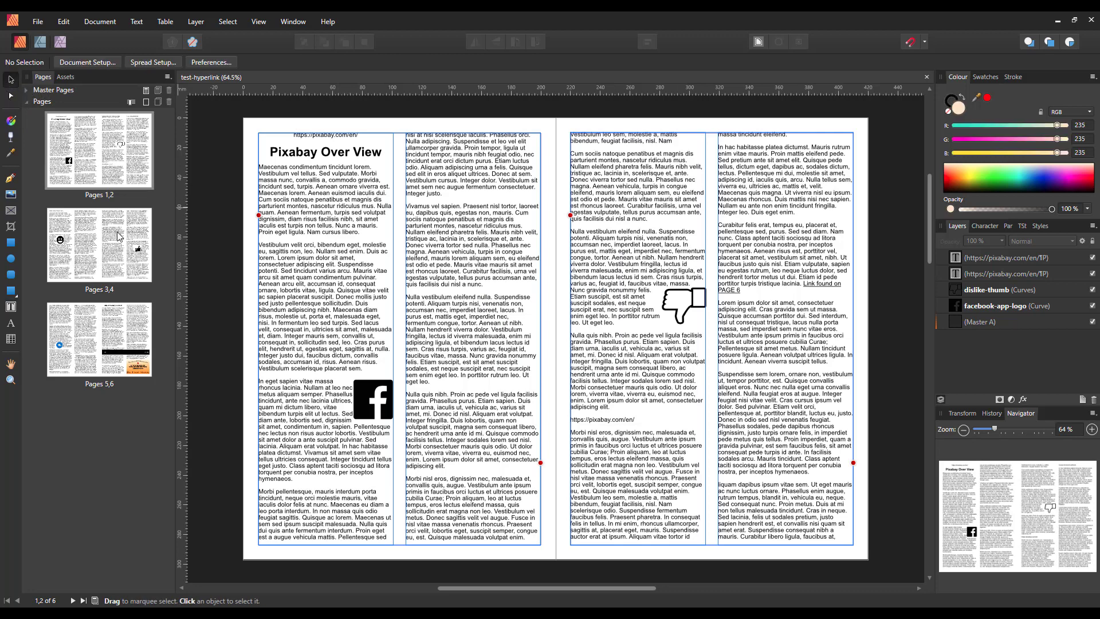
pyautogui.moveTo(215, 290)
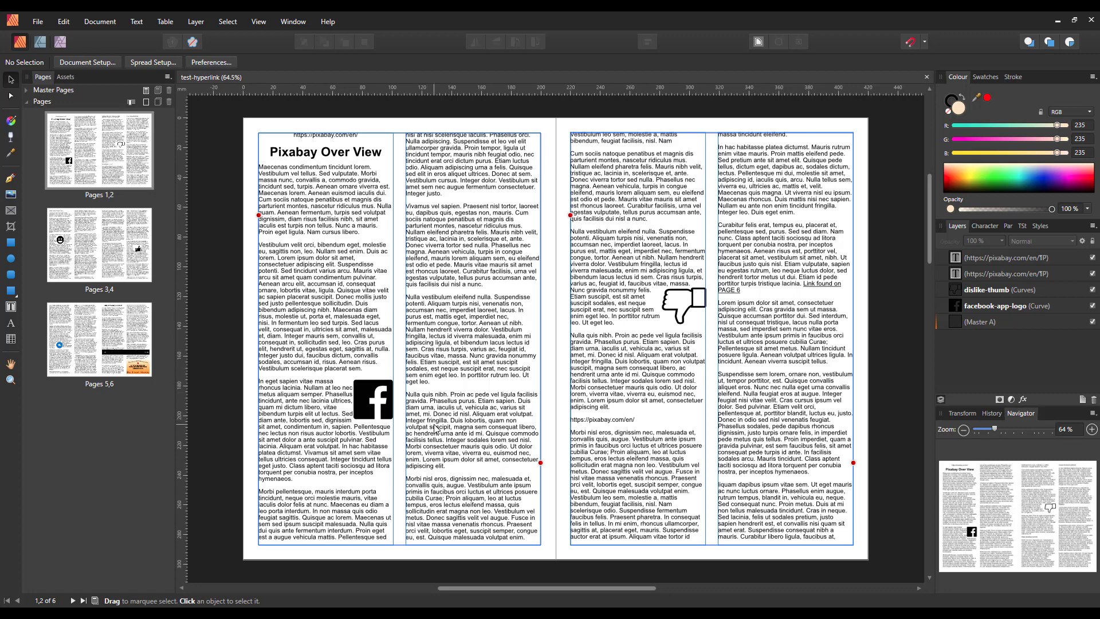
pyautogui.moveTo(522, 395)
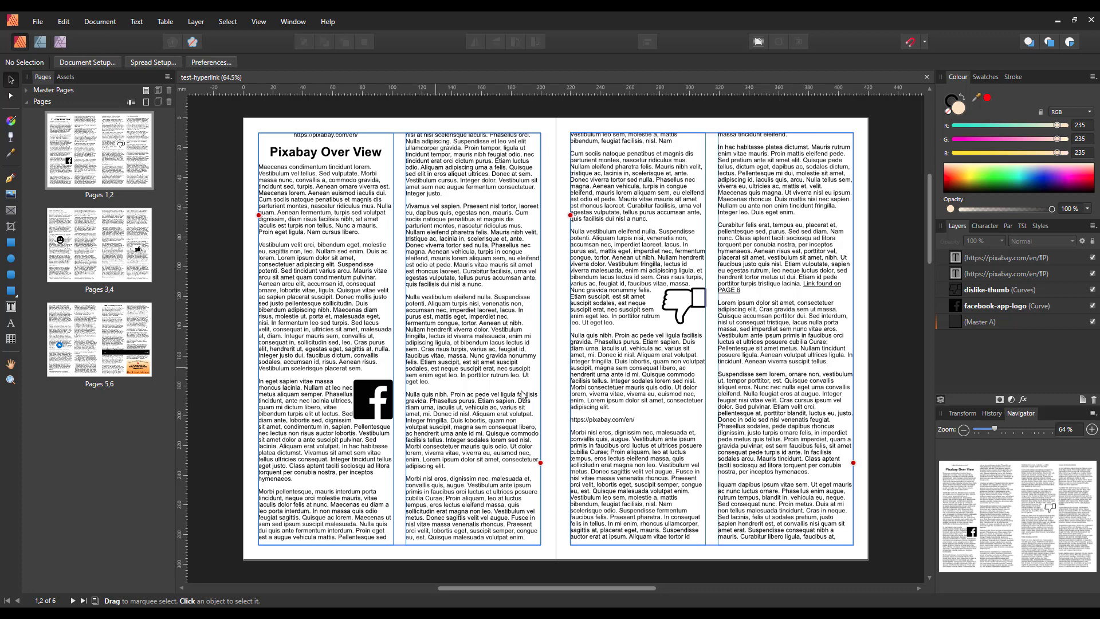
pyautogui.moveTo(730, 324)
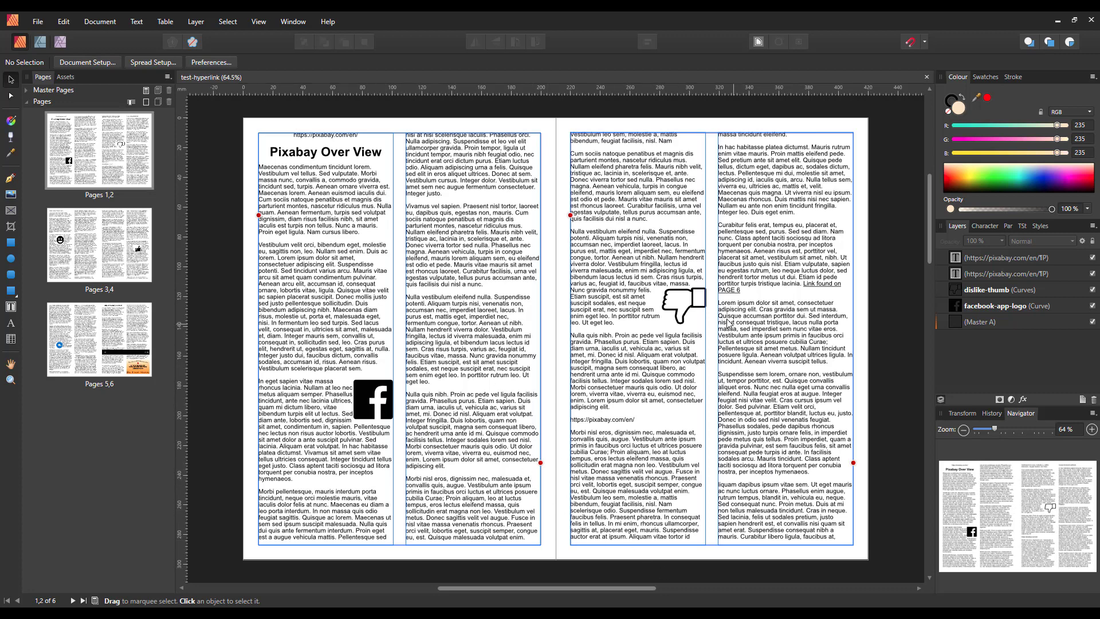
pyautogui.moveTo(345, 166)
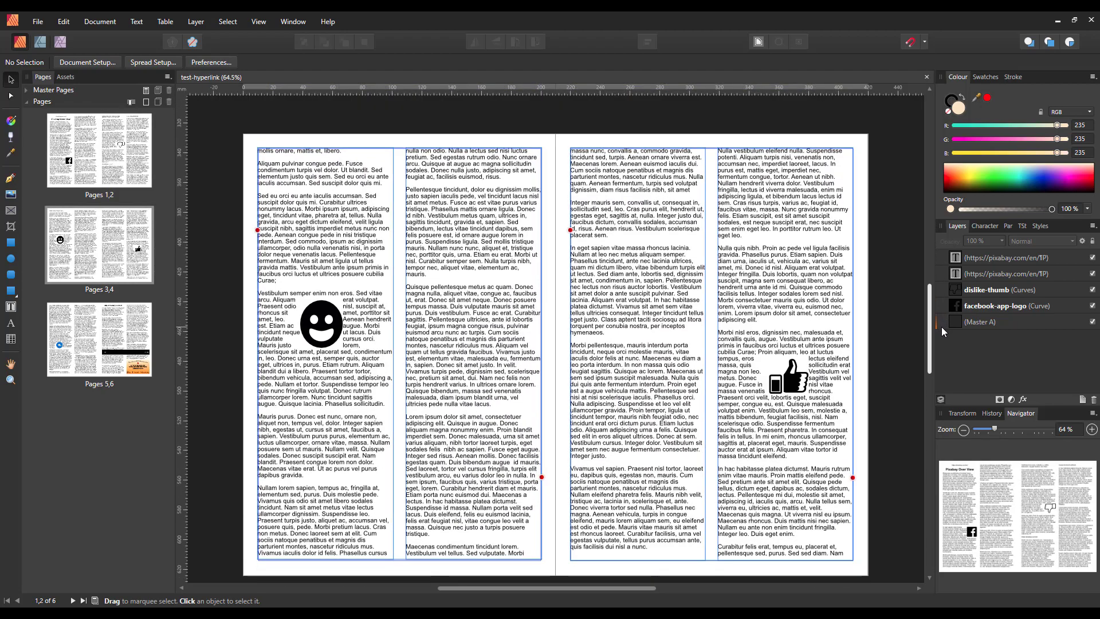
pyautogui.scroll(-3)
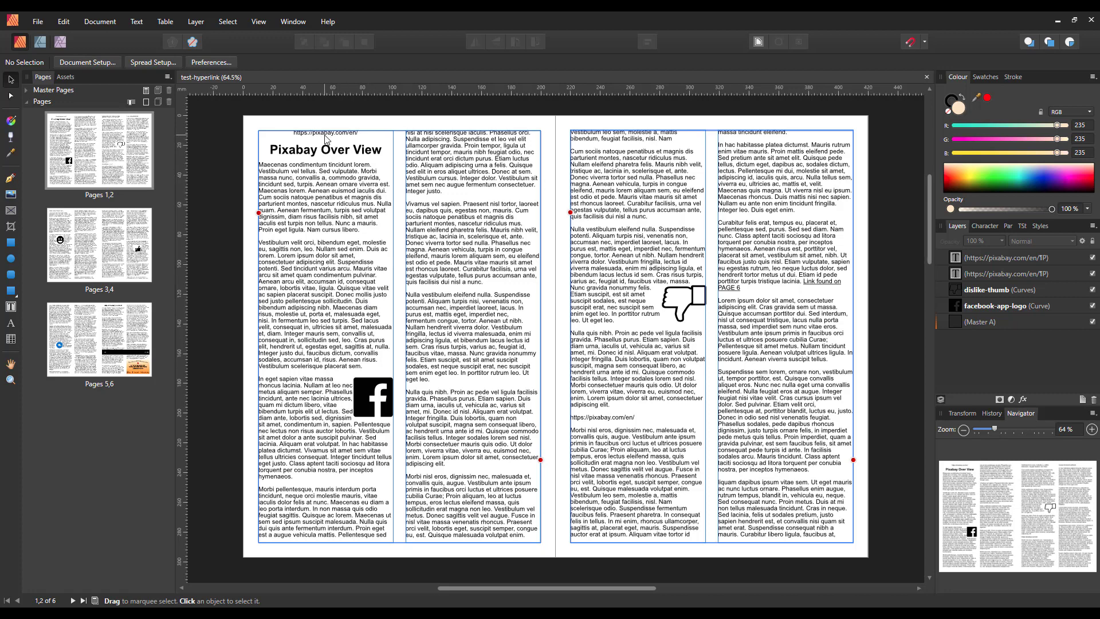
pyautogui.moveTo(750, 261)
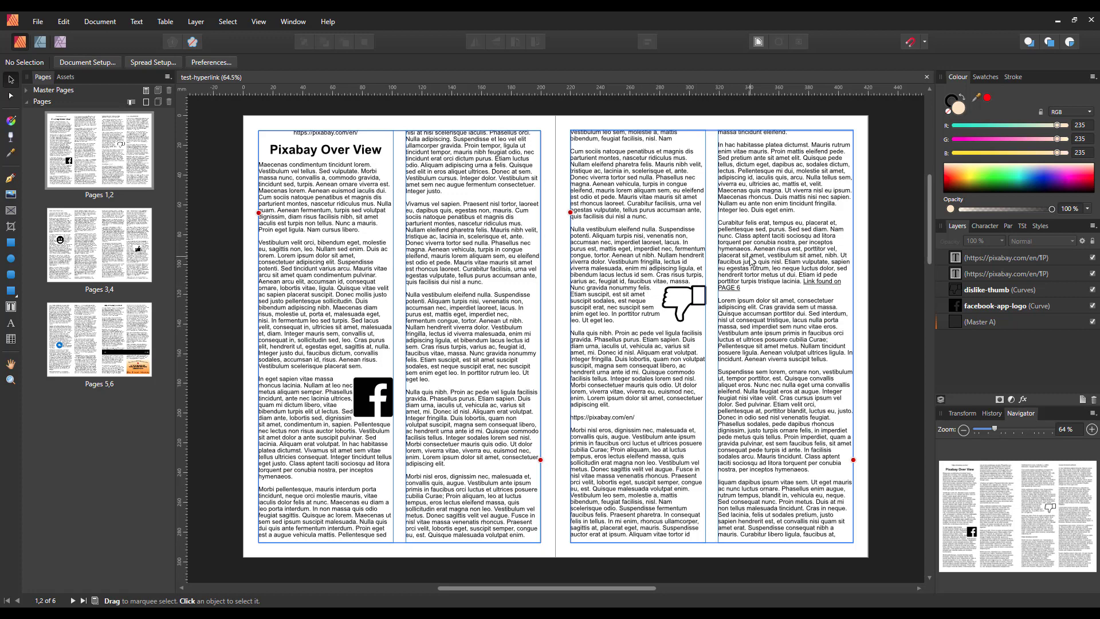
pyautogui.moveTo(751, 261)
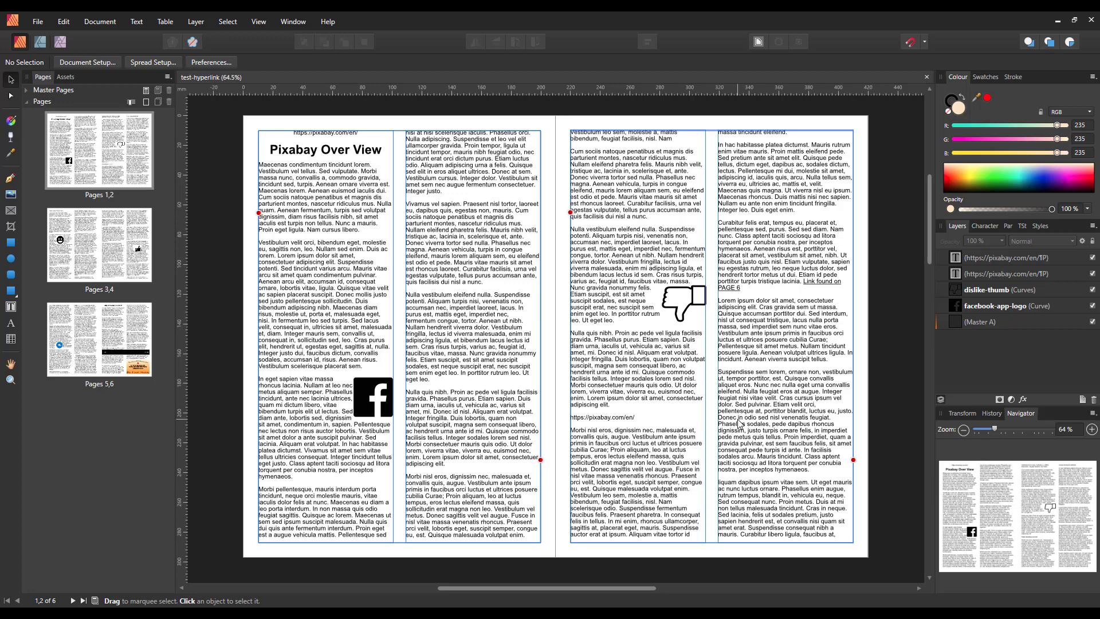
pyautogui.moveTo(351, 40)
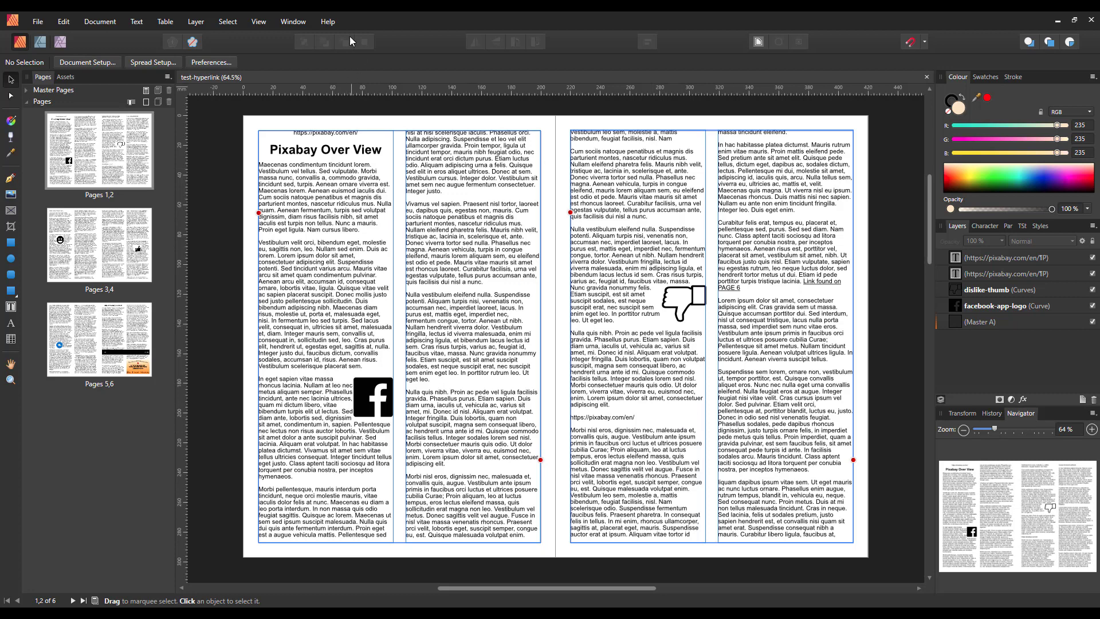
pyautogui.moveTo(684, 466)
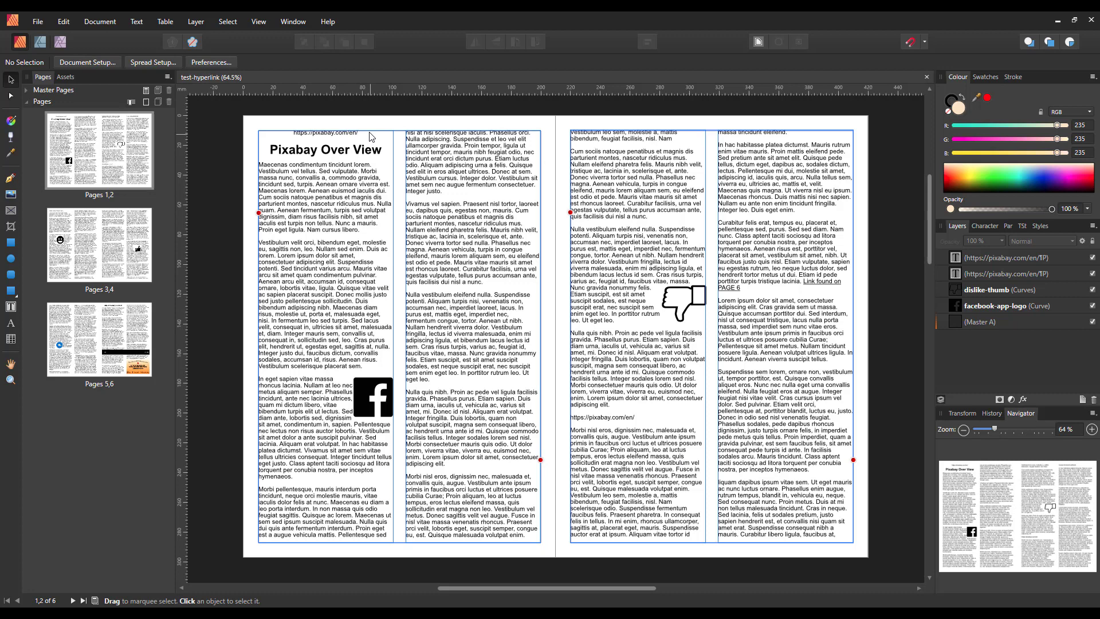
pyautogui.moveTo(327, 22)
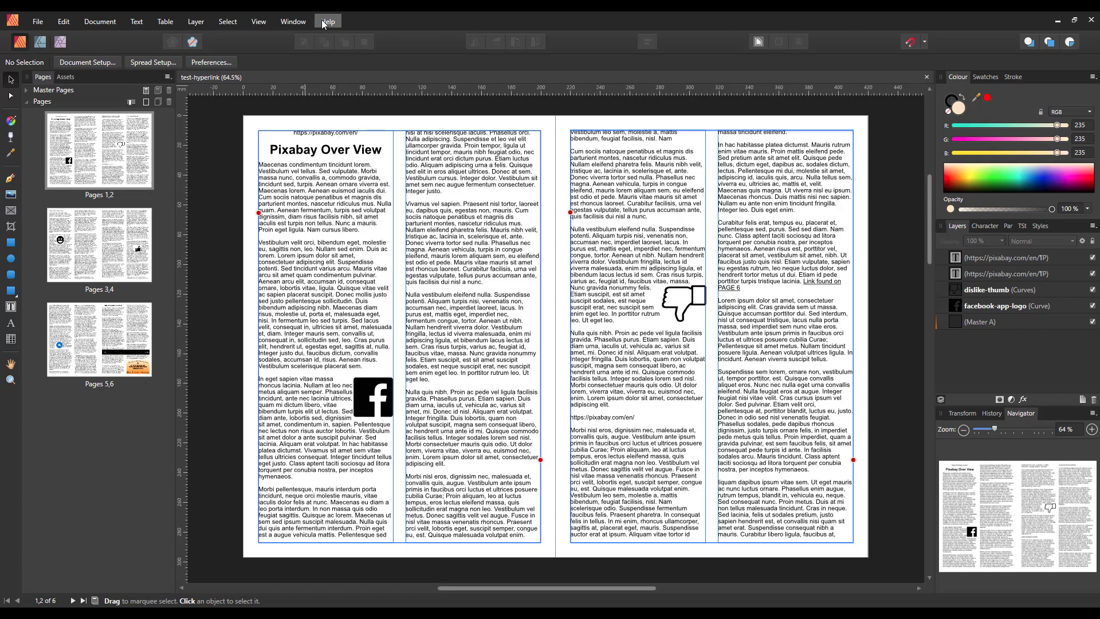
pyautogui.moveTo(238, 218)
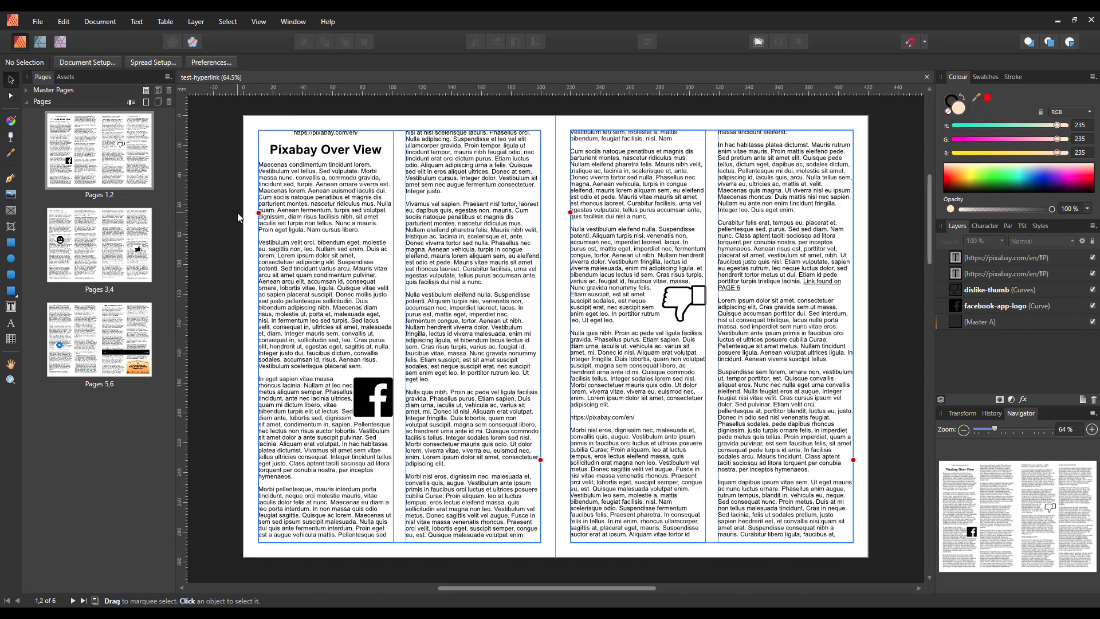
pyautogui.moveTo(272, 313)
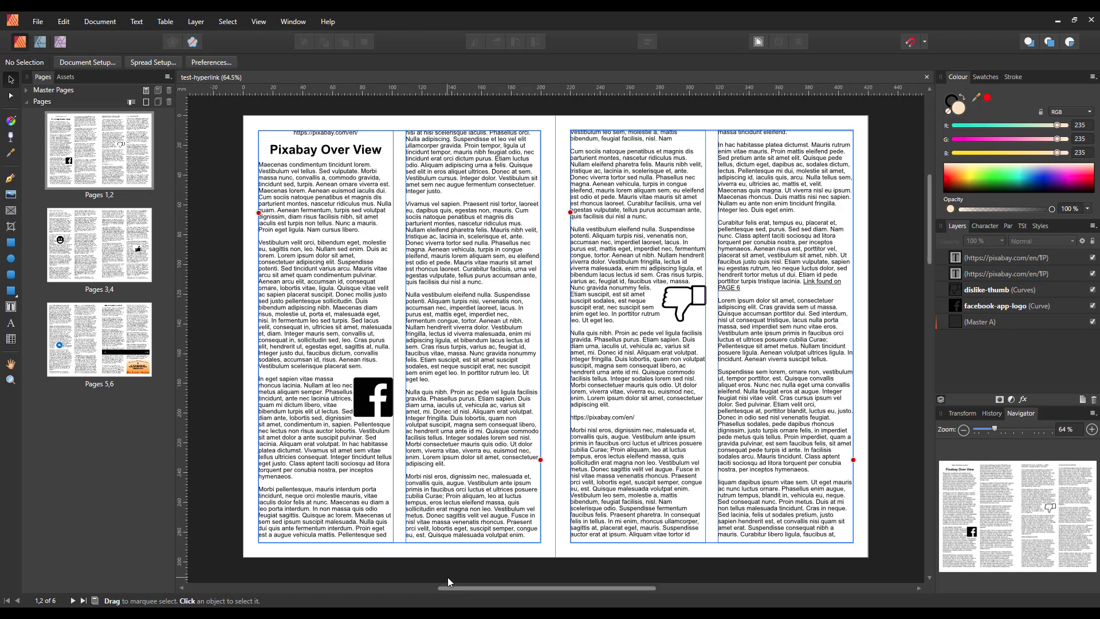
pyautogui.moveTo(264, 585)
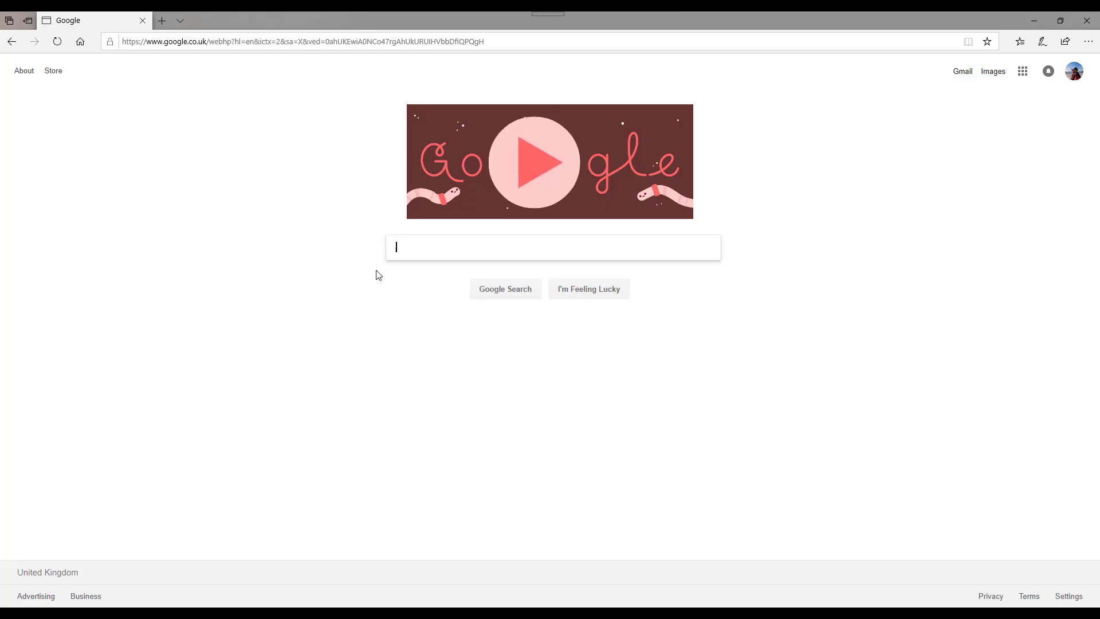
pyautogui.write('pix')
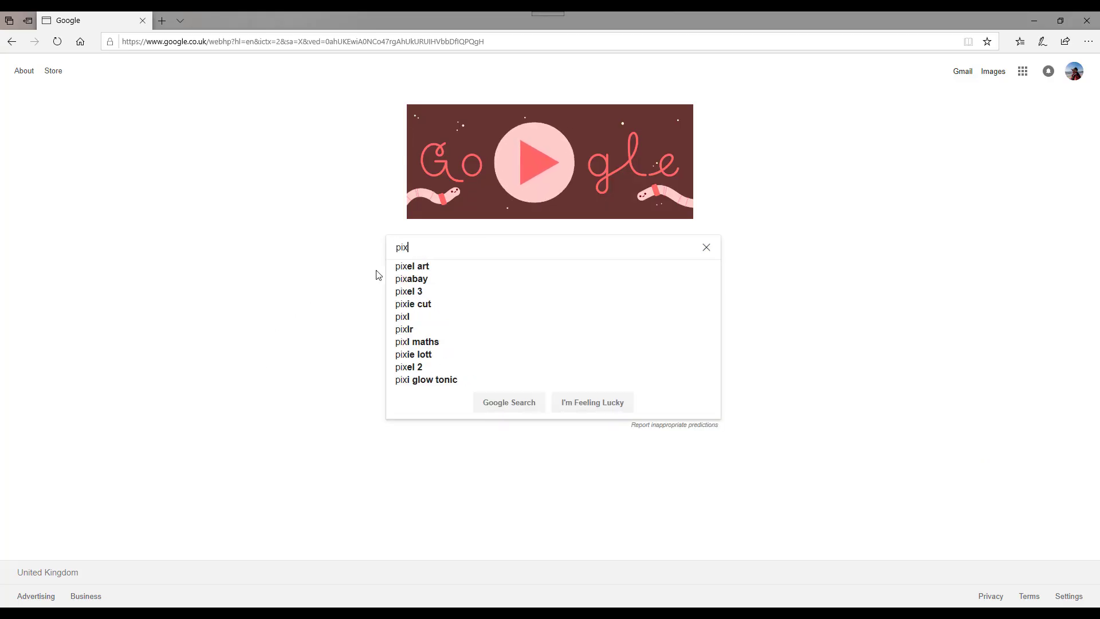
pyautogui.moveTo(411, 279)
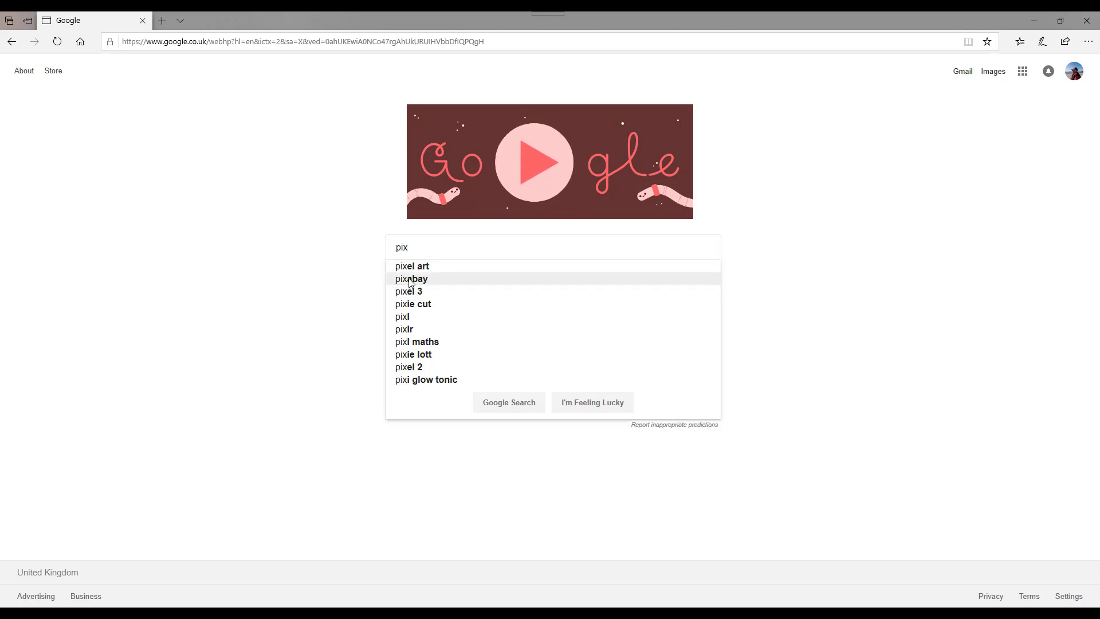
pyautogui.click(412, 278)
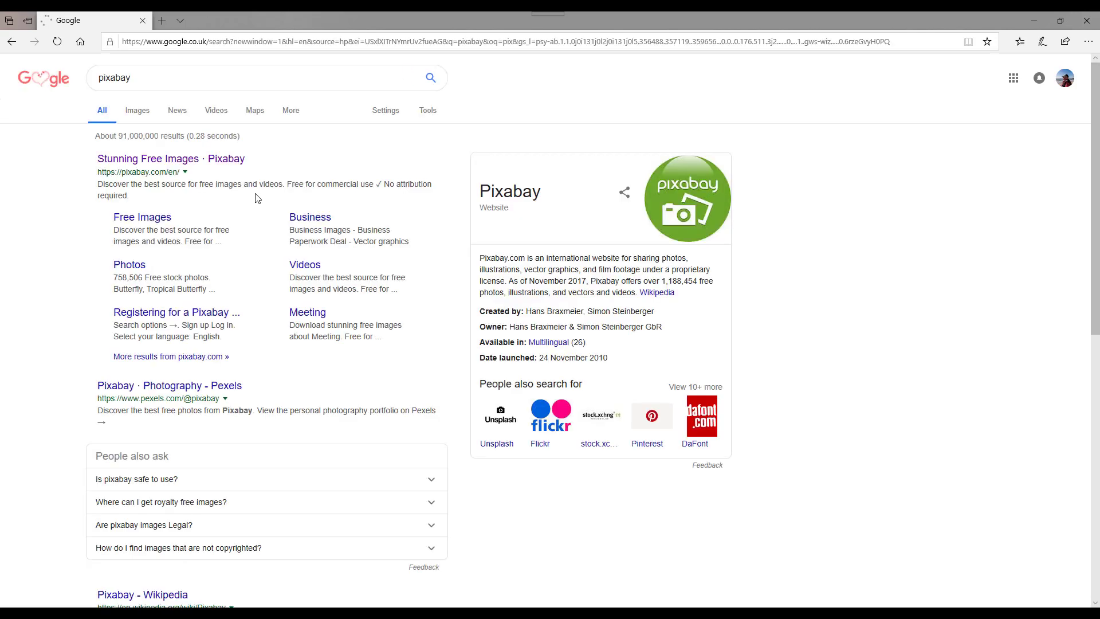
pyautogui.click(170, 158)
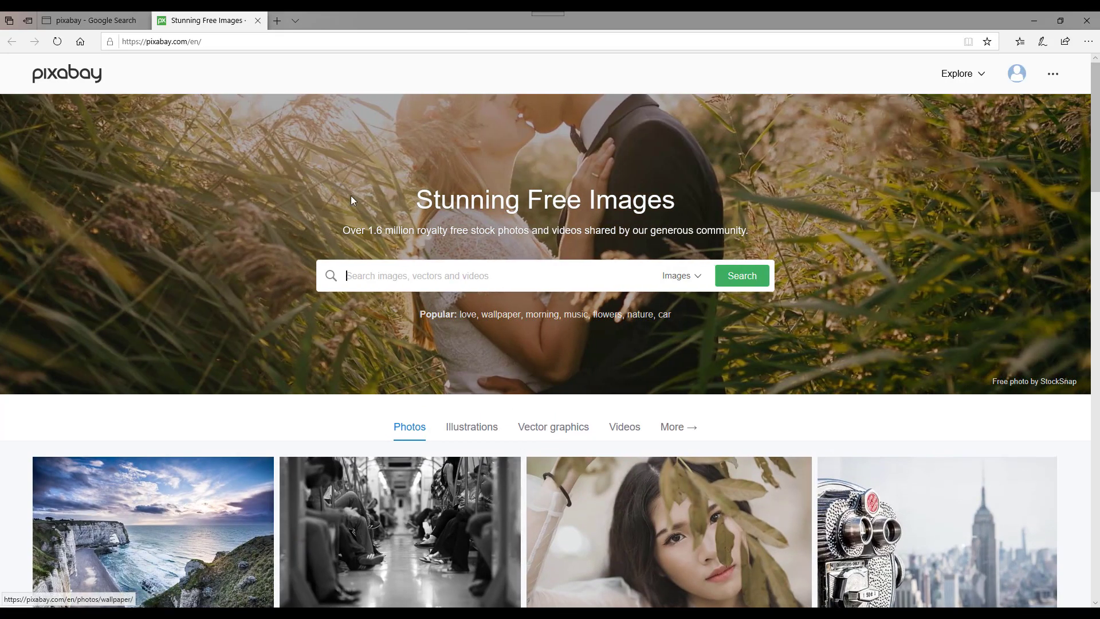
# Select the Pixabay page's web address in the address bar ready to copy it
pyautogui.click(161, 41)
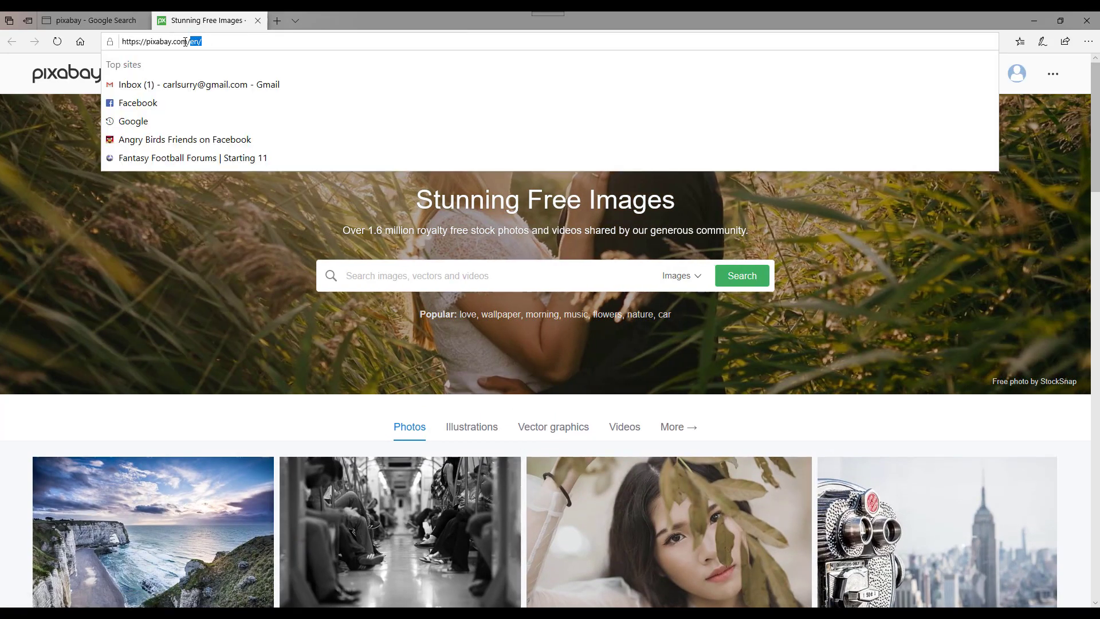
pyautogui.rightClick(161, 41)
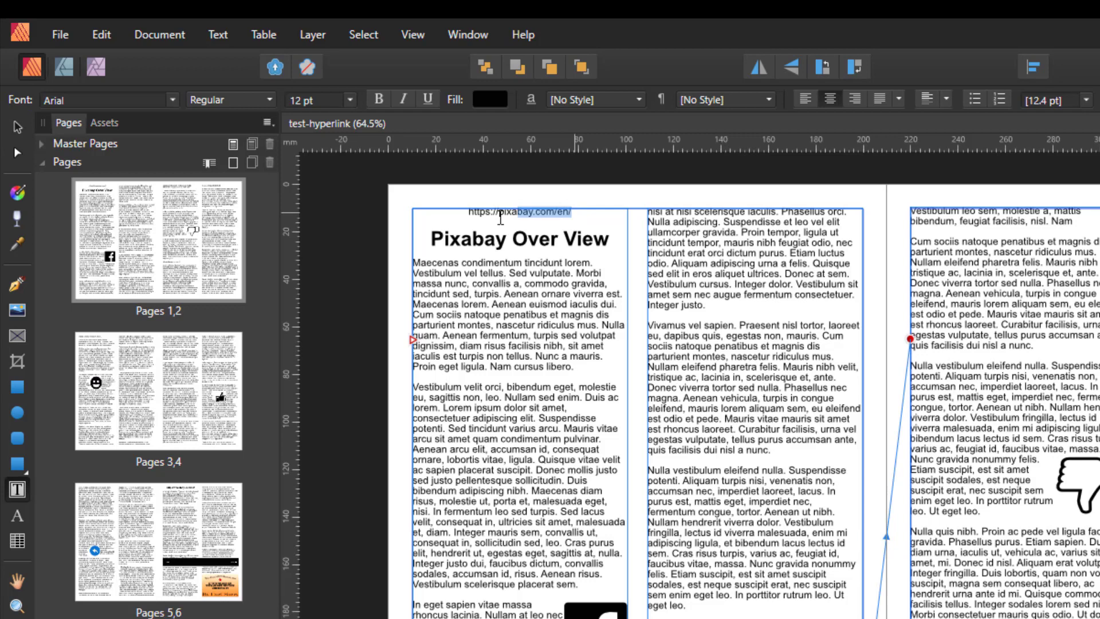
# Start Insert Hyperlink on the text frame holding the Pixabay URL
pyautogui.click(499, 211)
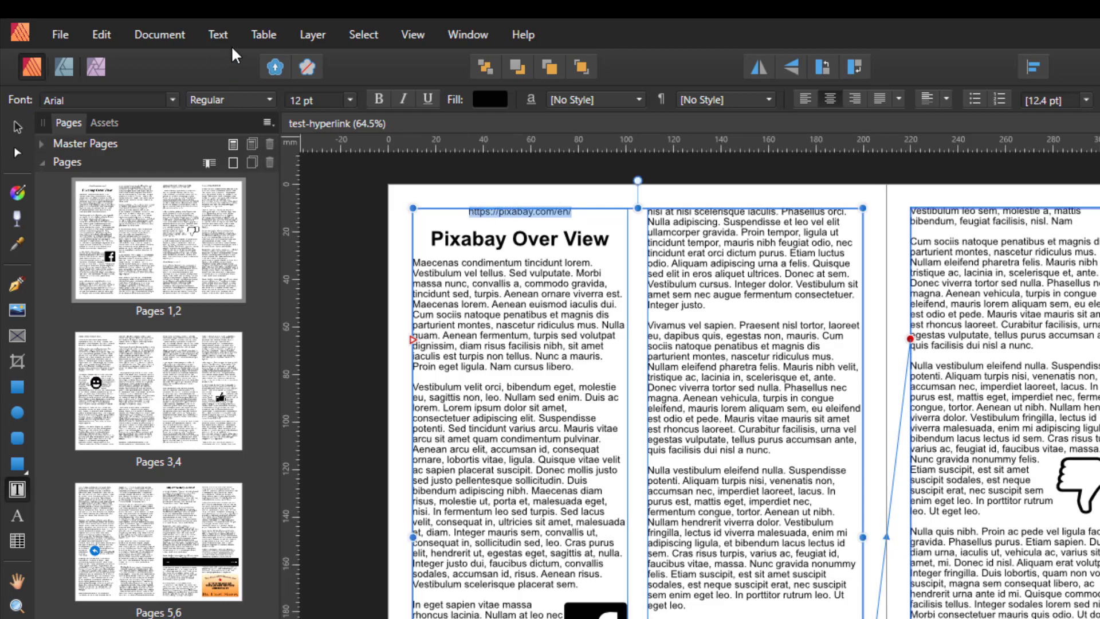
pyautogui.click(218, 34)
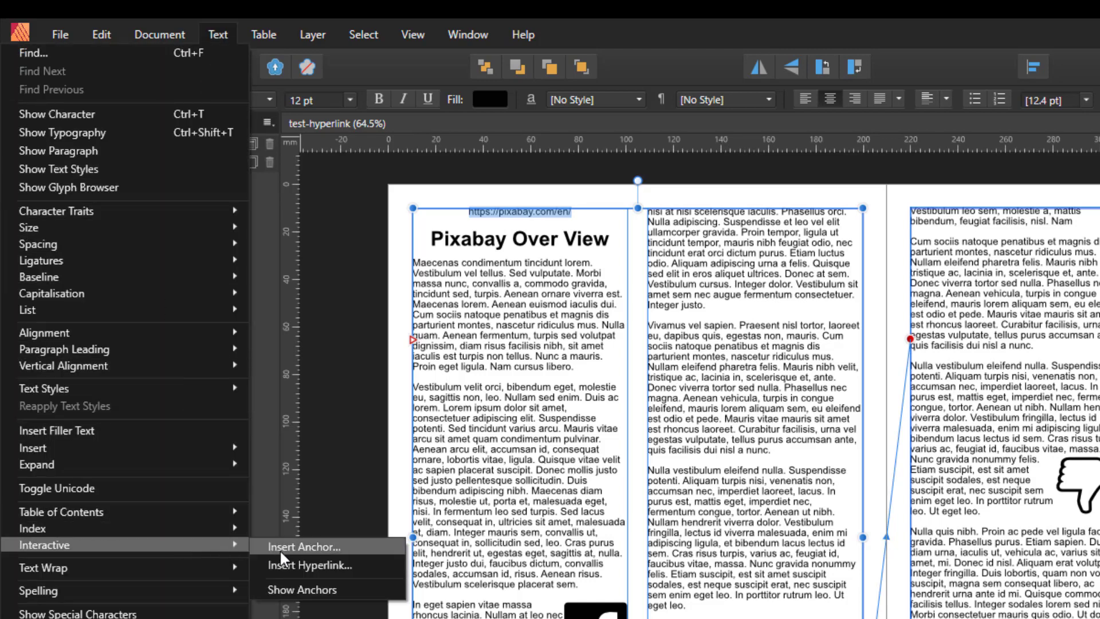
pyautogui.click(303, 565)
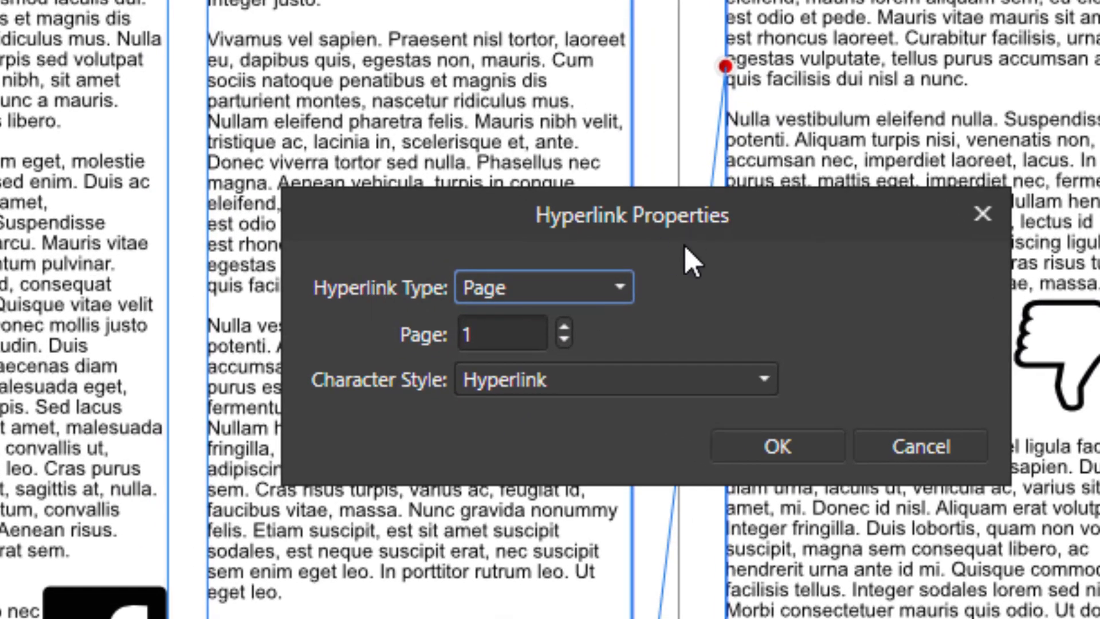
pyautogui.moveTo(596, 321)
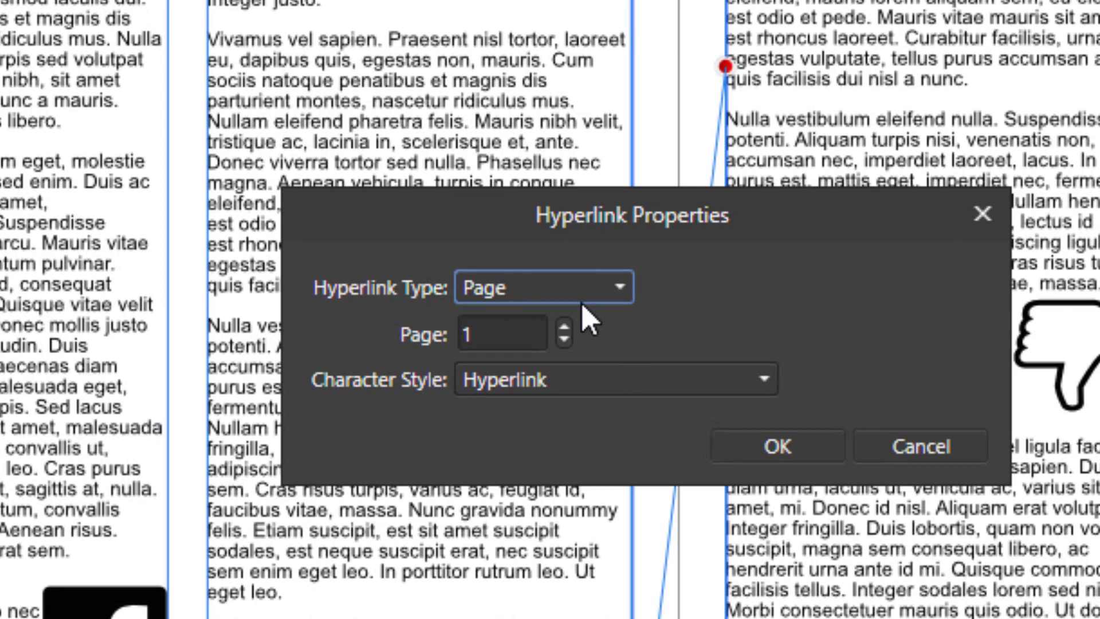
pyautogui.moveTo(579, 323)
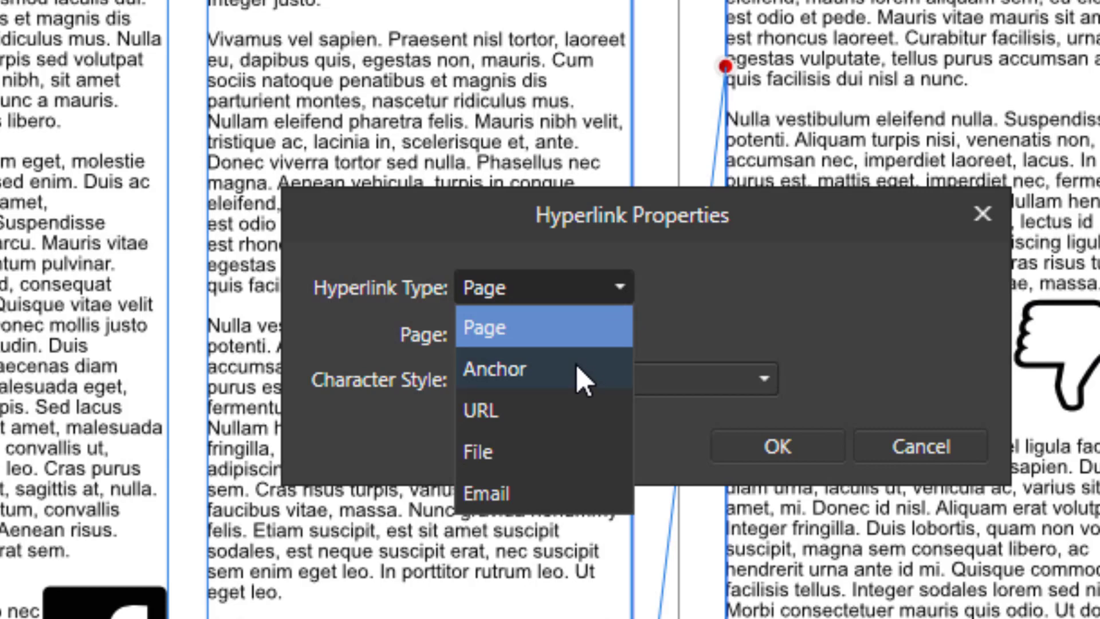
pyautogui.moveTo(552, 385)
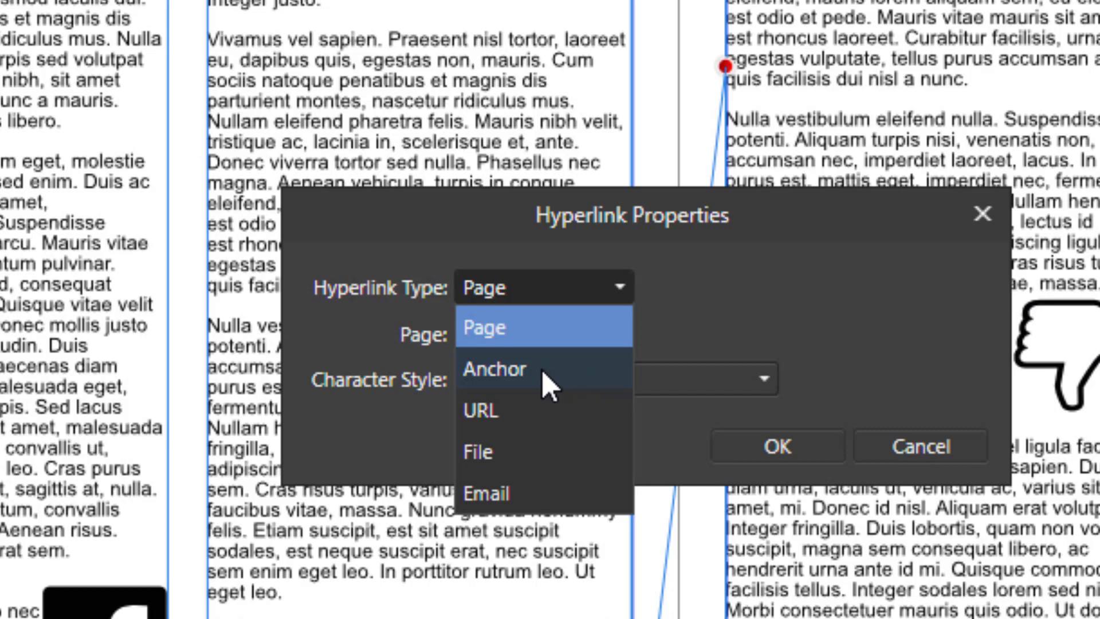
pyautogui.moveTo(551, 389)
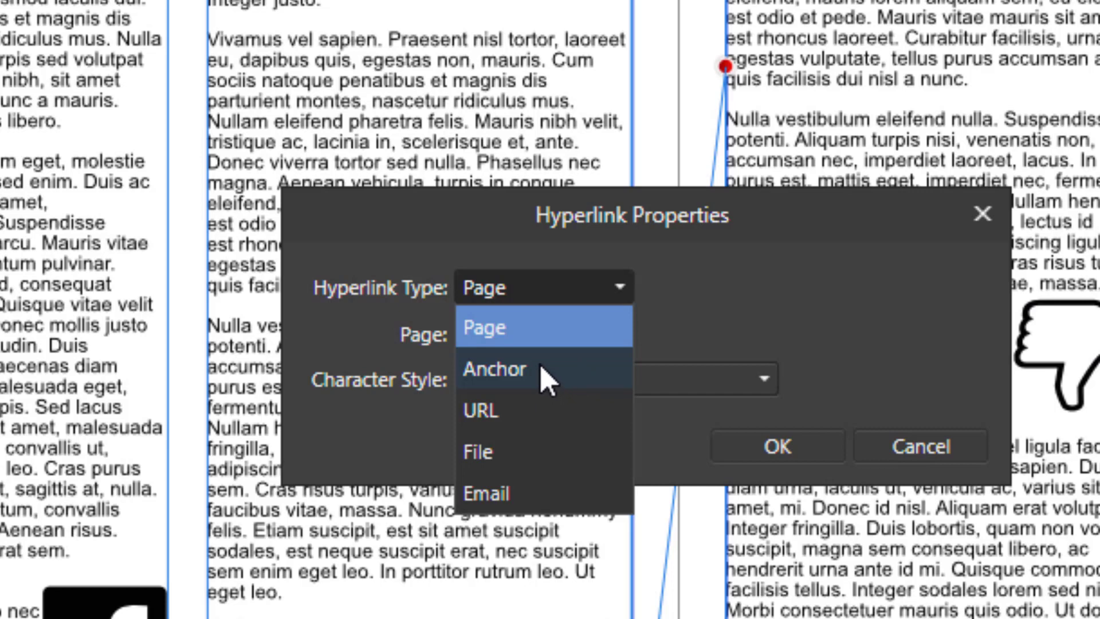
pyautogui.moveTo(536, 393)
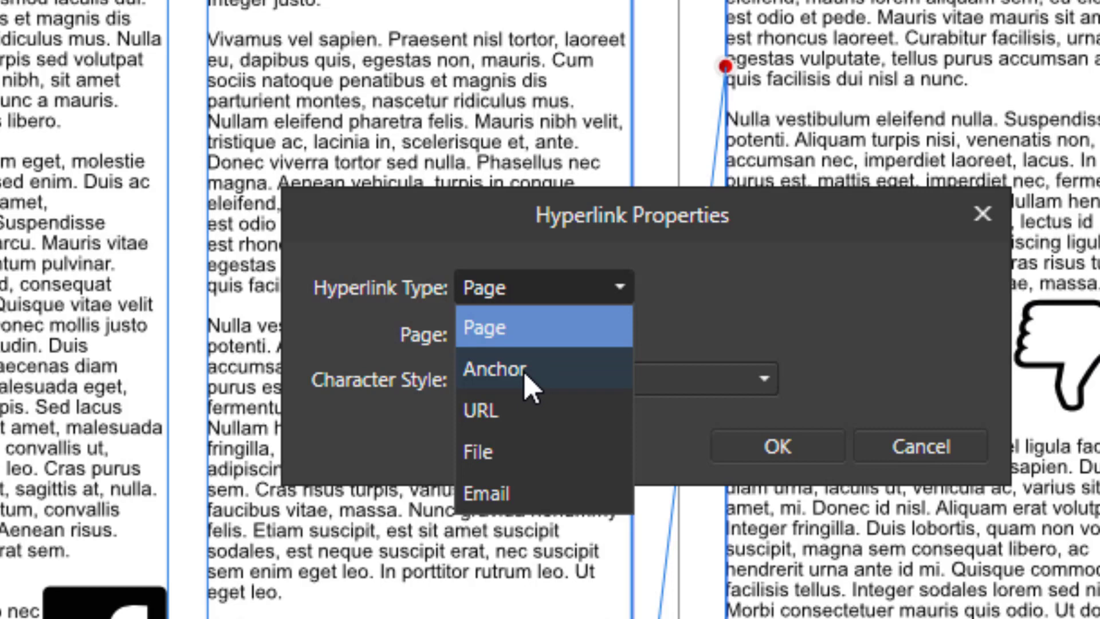
pyautogui.moveTo(532, 396)
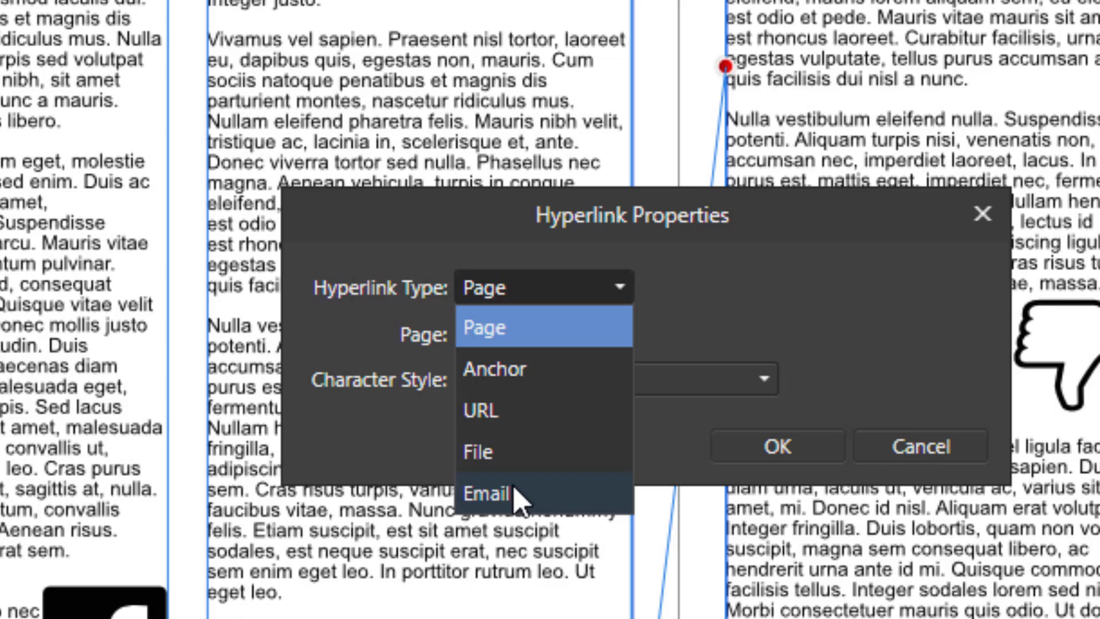
pyautogui.moveTo(492, 410)
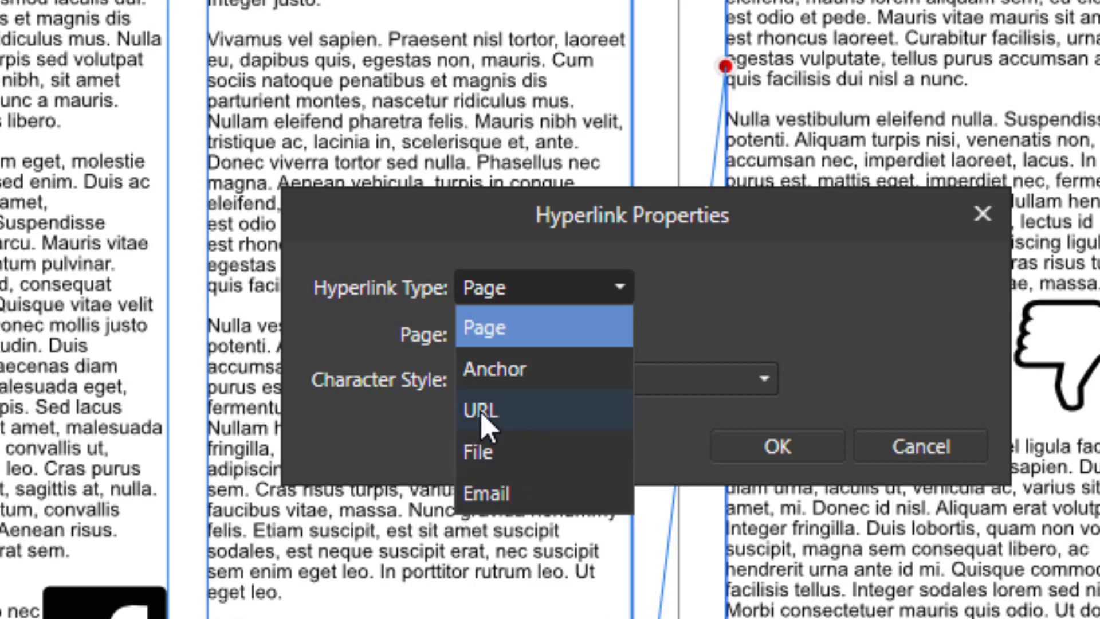
pyautogui.click(484, 410)
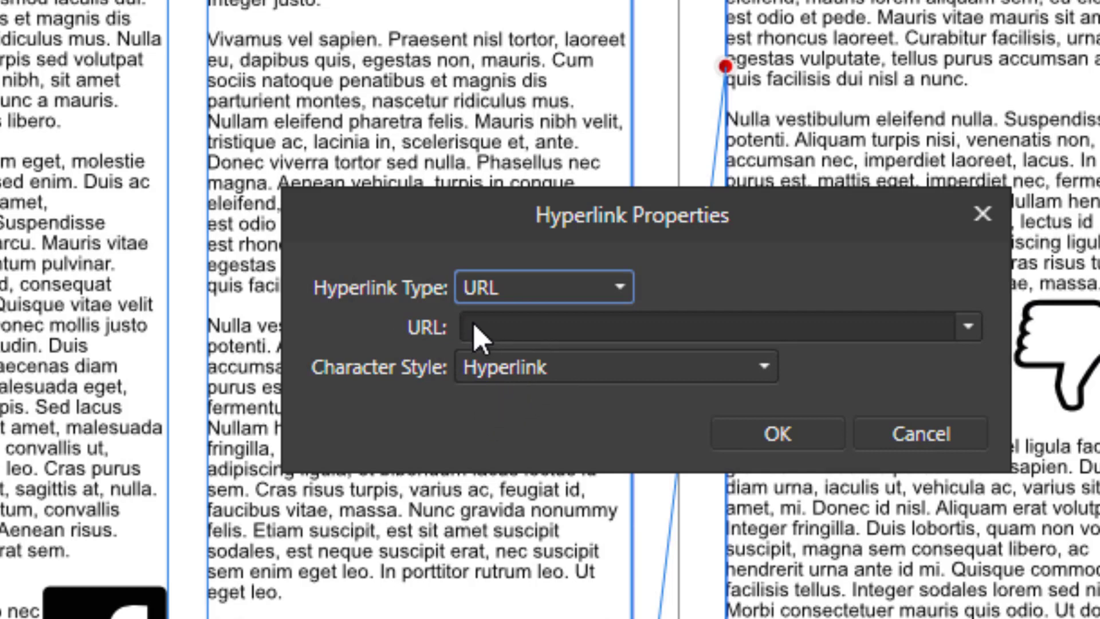
pyautogui.click(701, 326)
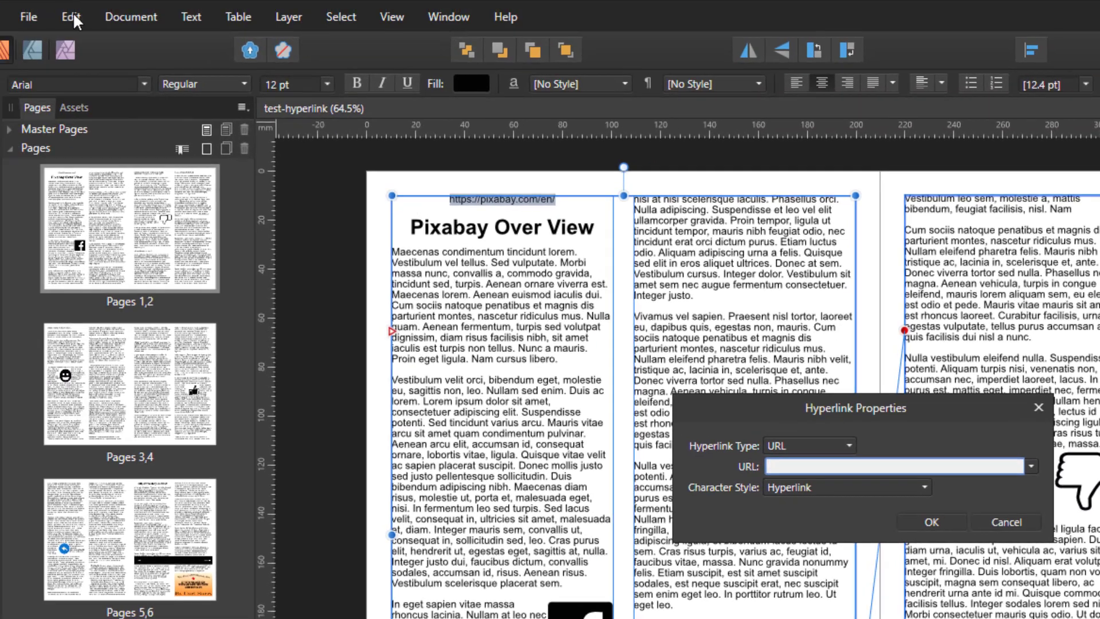
pyautogui.moveTo(626, 324)
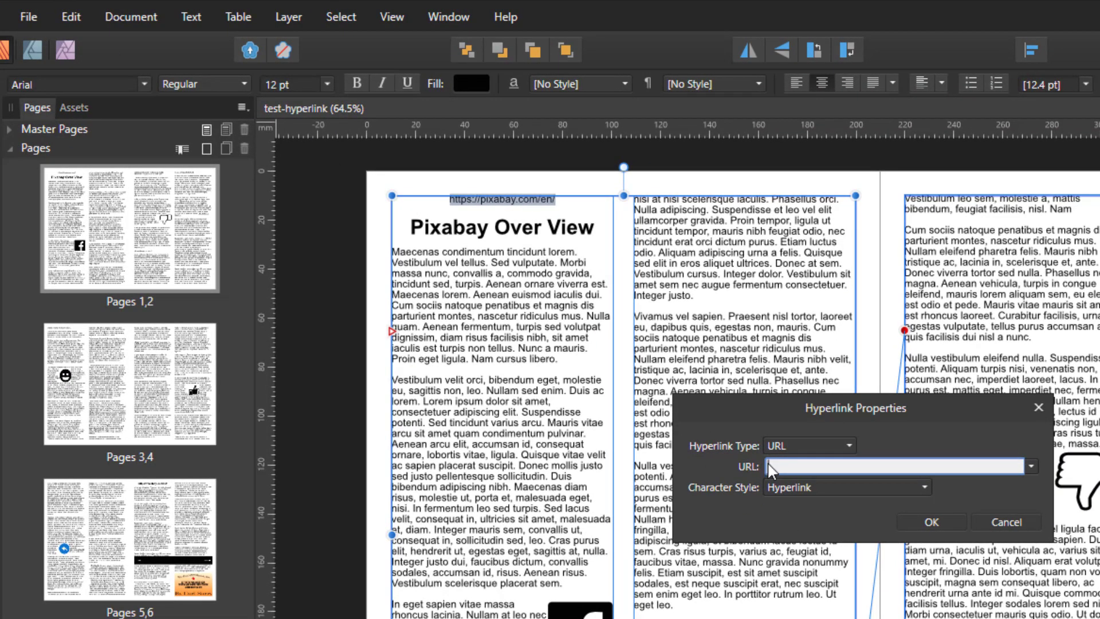
pyautogui.write('https://pixabay.com/en/')
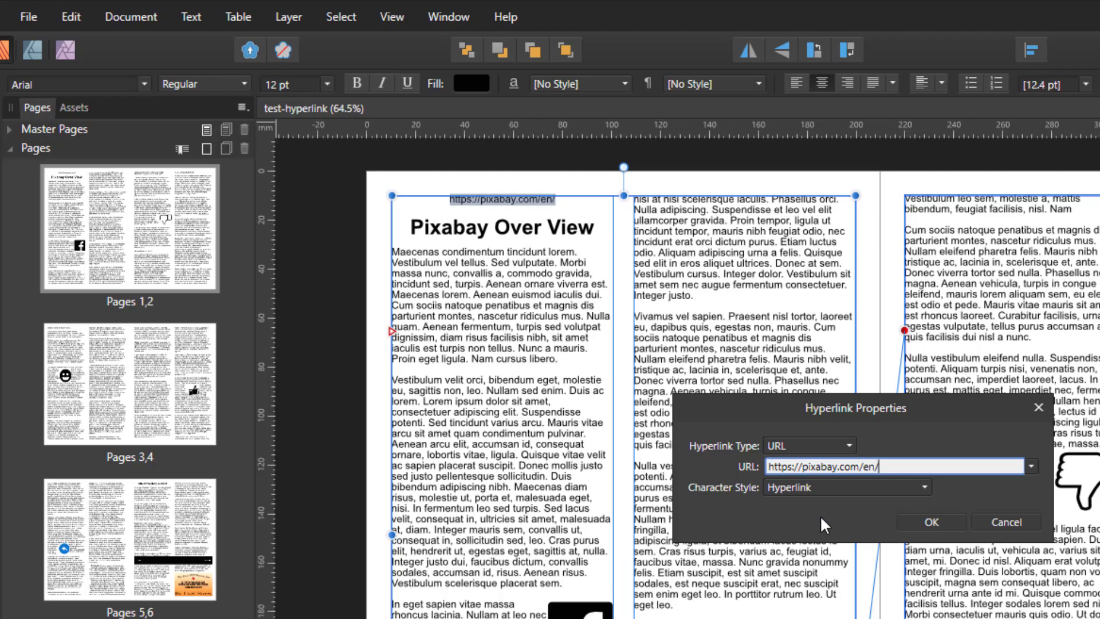
pyautogui.moveTo(776, 480)
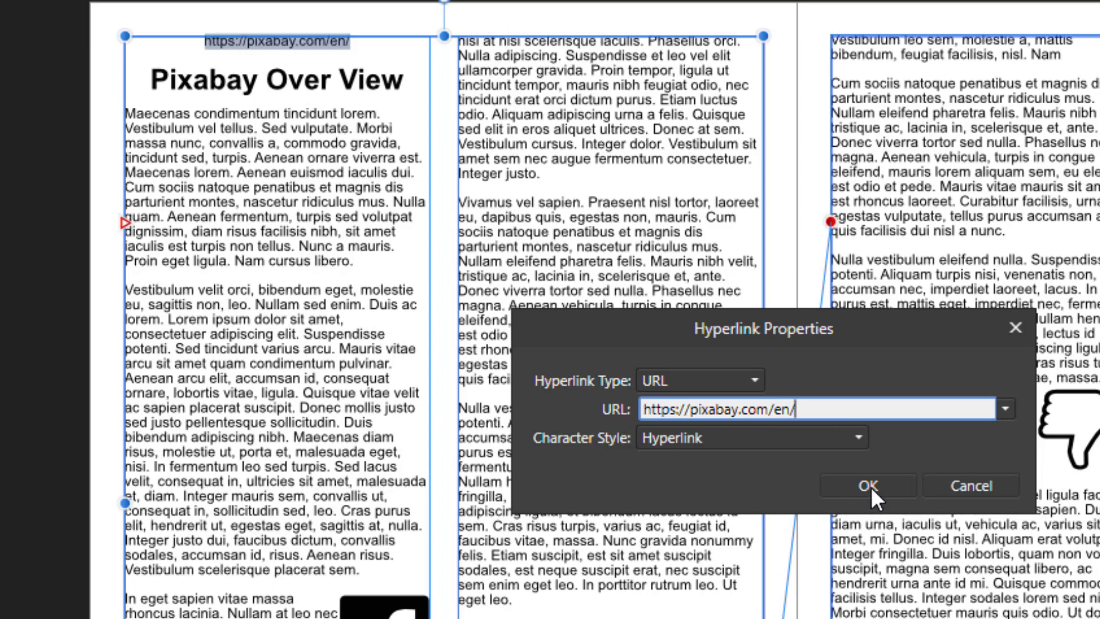
pyautogui.click(867, 484)
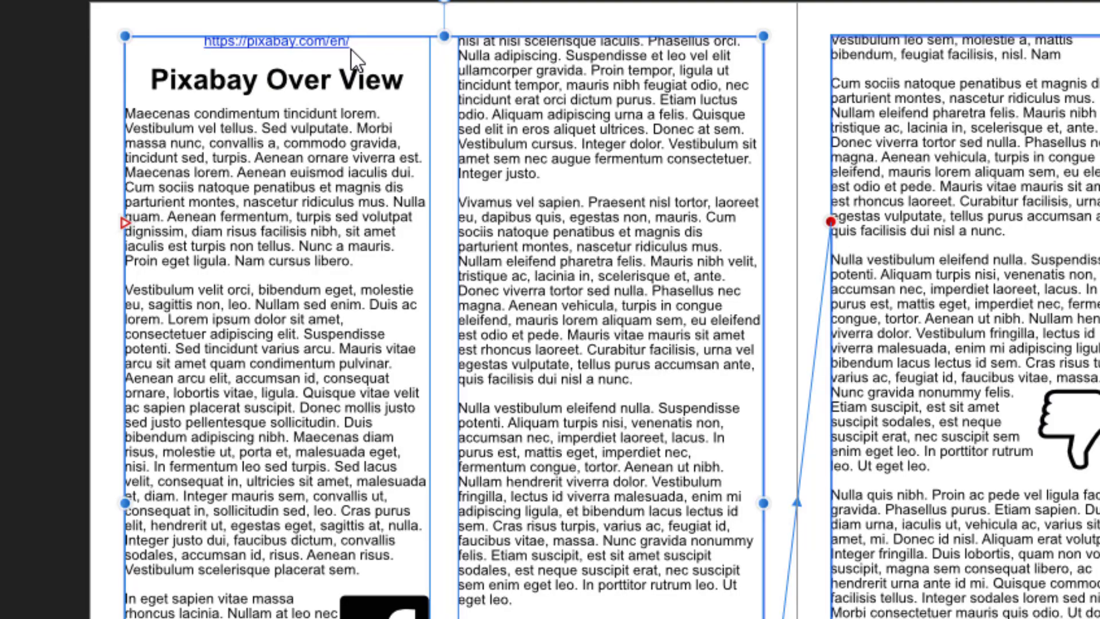
pyautogui.moveTo(242, 59)
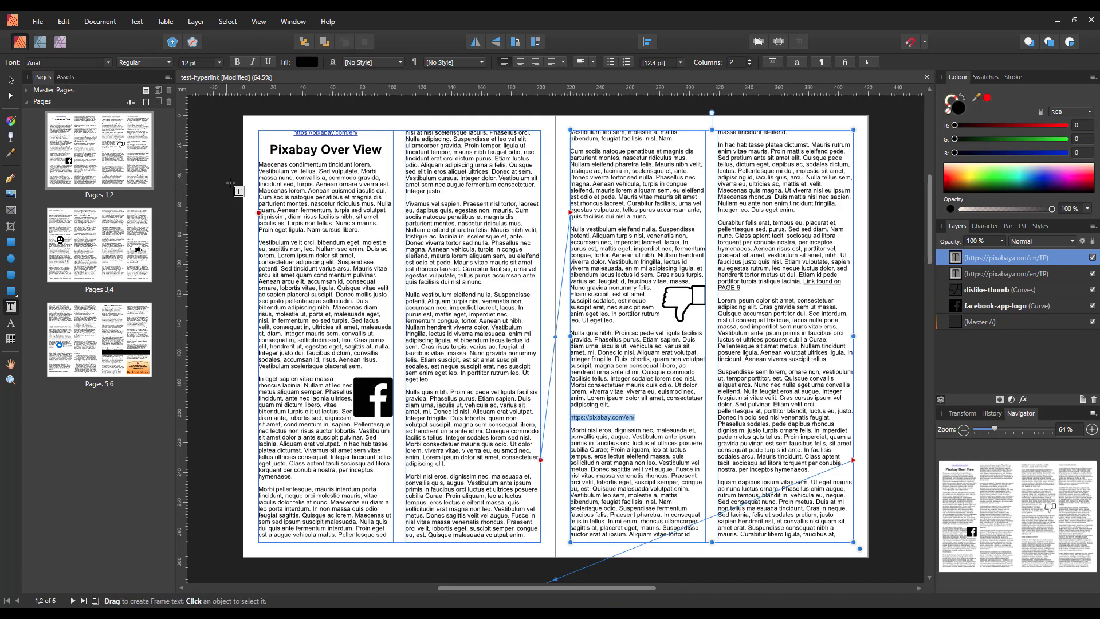
pyautogui.click(137, 21)
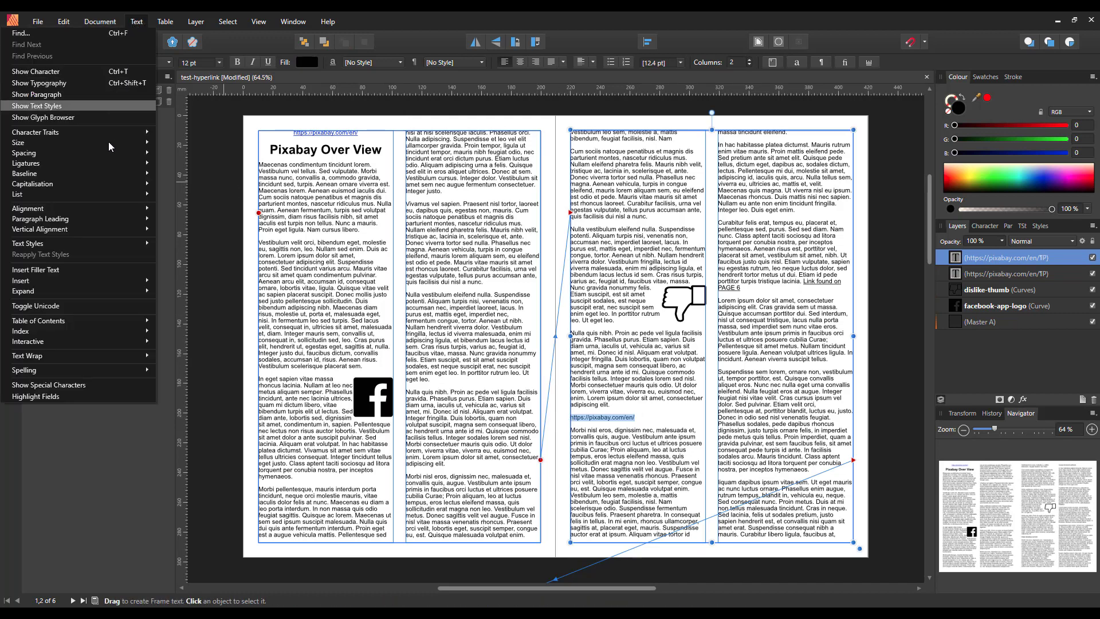
pyautogui.moveTo(77, 342)
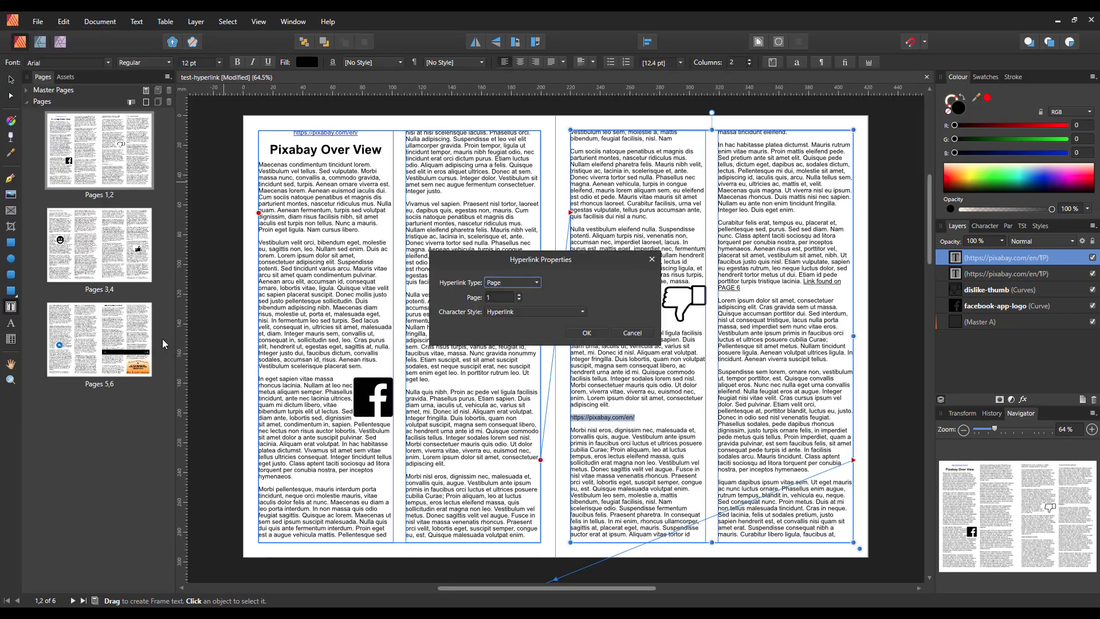
pyautogui.click(512, 282)
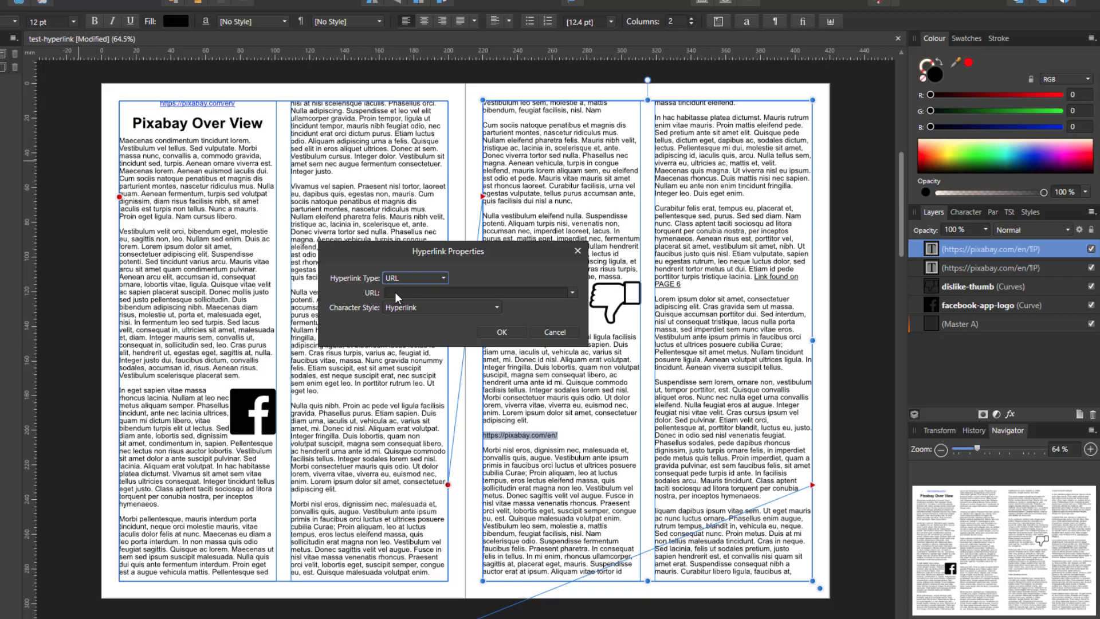
pyautogui.write('https://pixabay.com/en/')
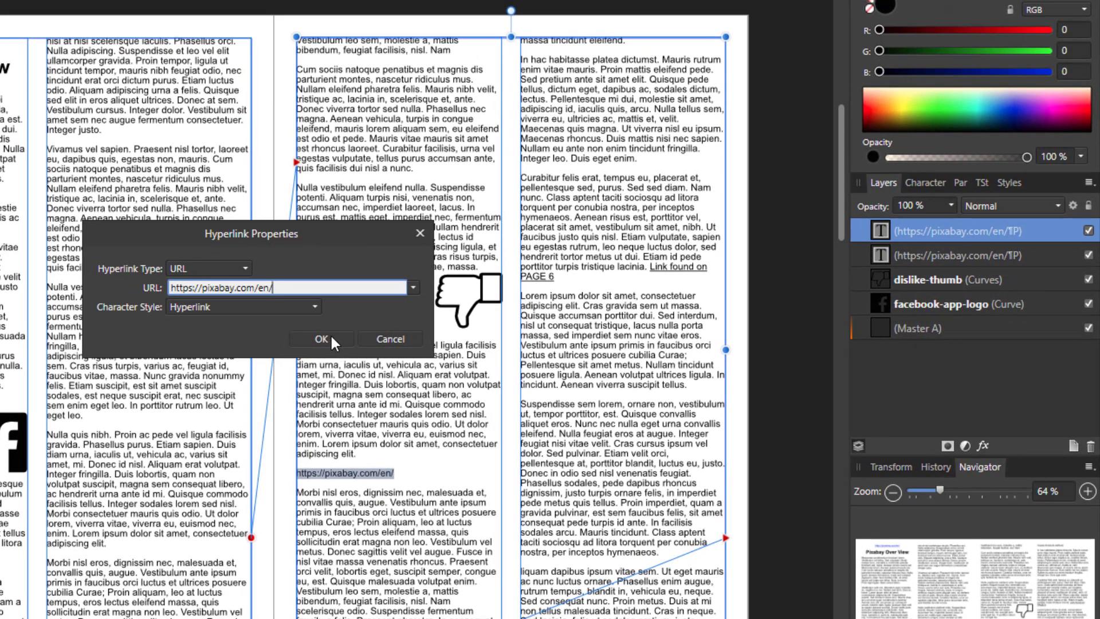
pyautogui.click(321, 339)
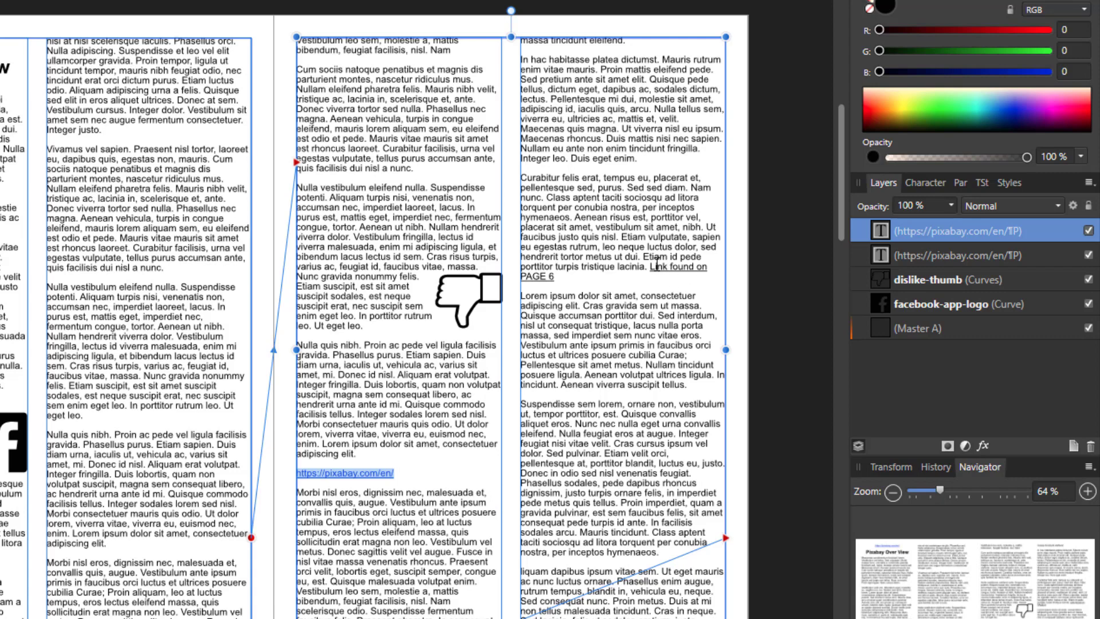
# Select 'Link found on PAGE 6' and link it to page 6 of the document
pyautogui.moveTo(643, 267); pyautogui.dragTo(557, 276)
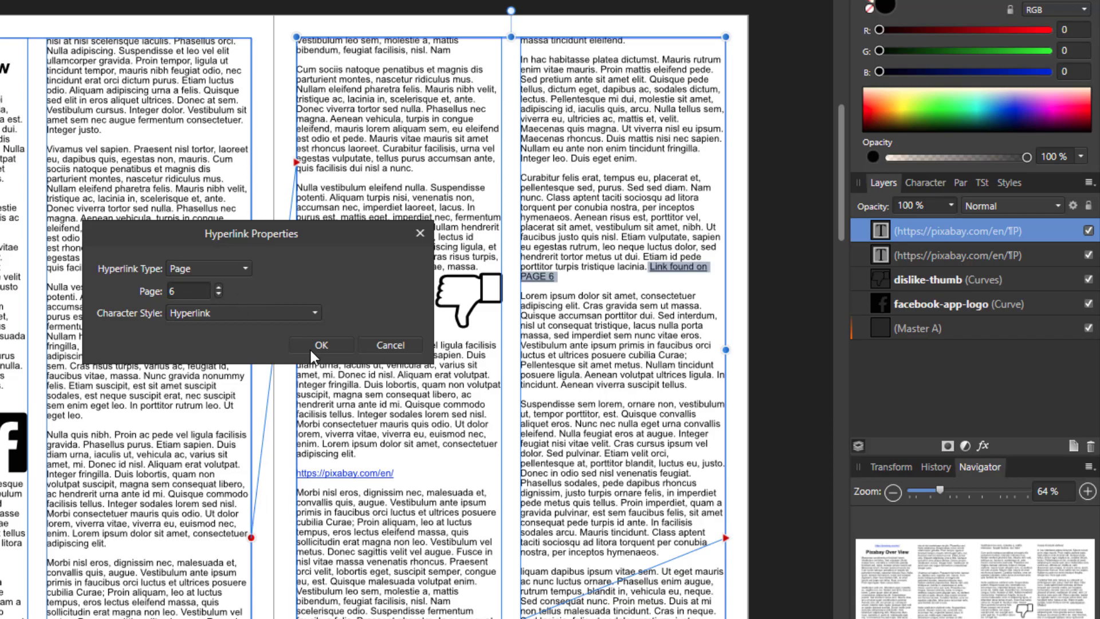
pyautogui.click(321, 345)
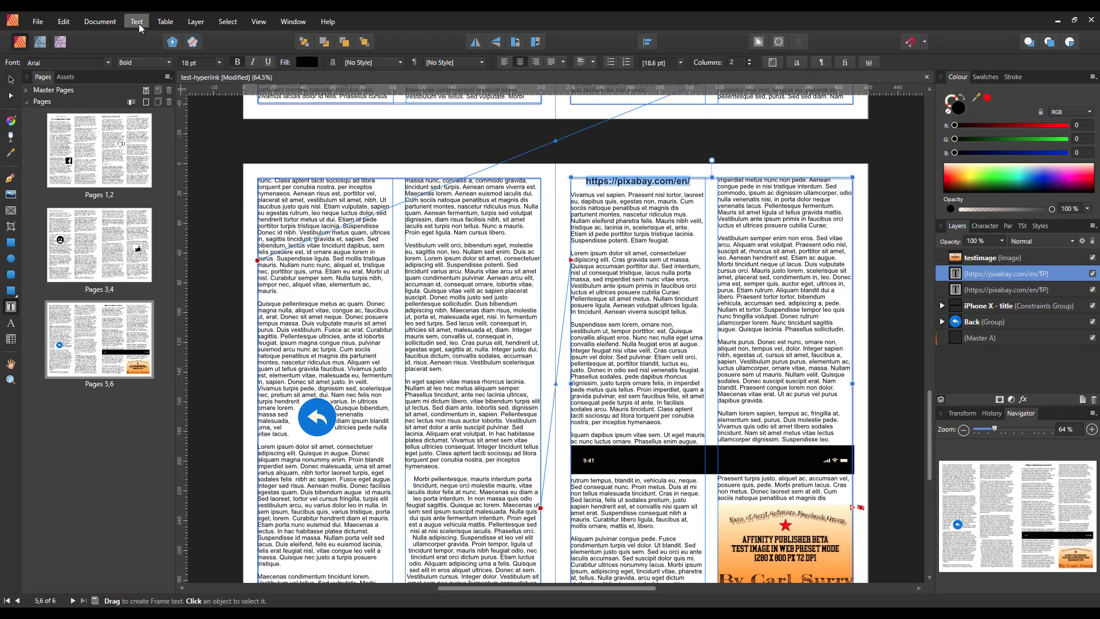
pyautogui.click(137, 20)
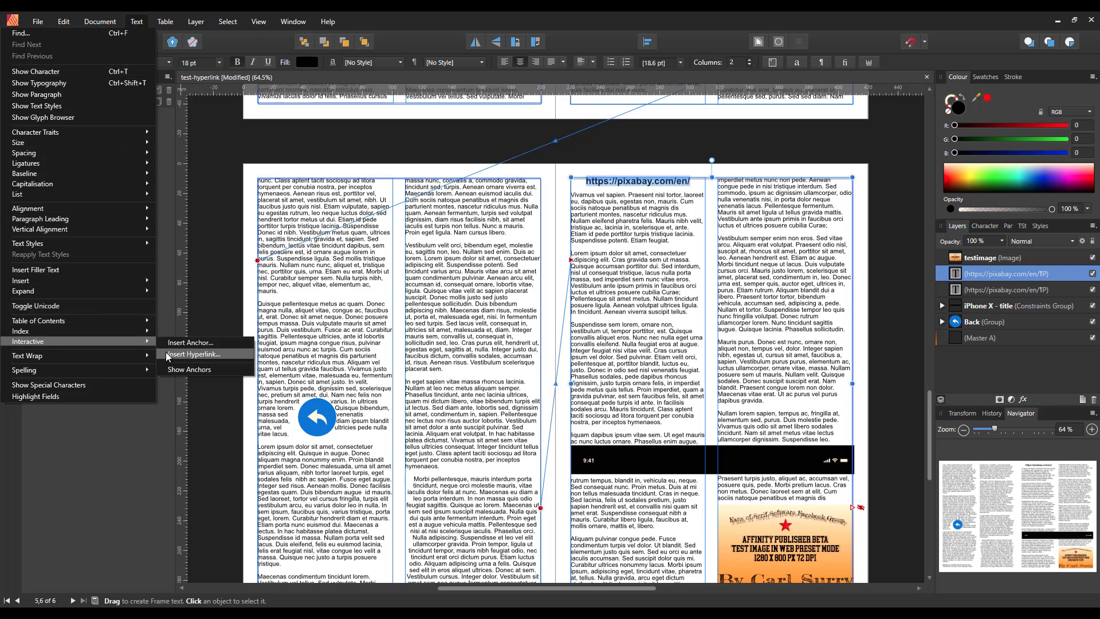
pyautogui.click(193, 354)
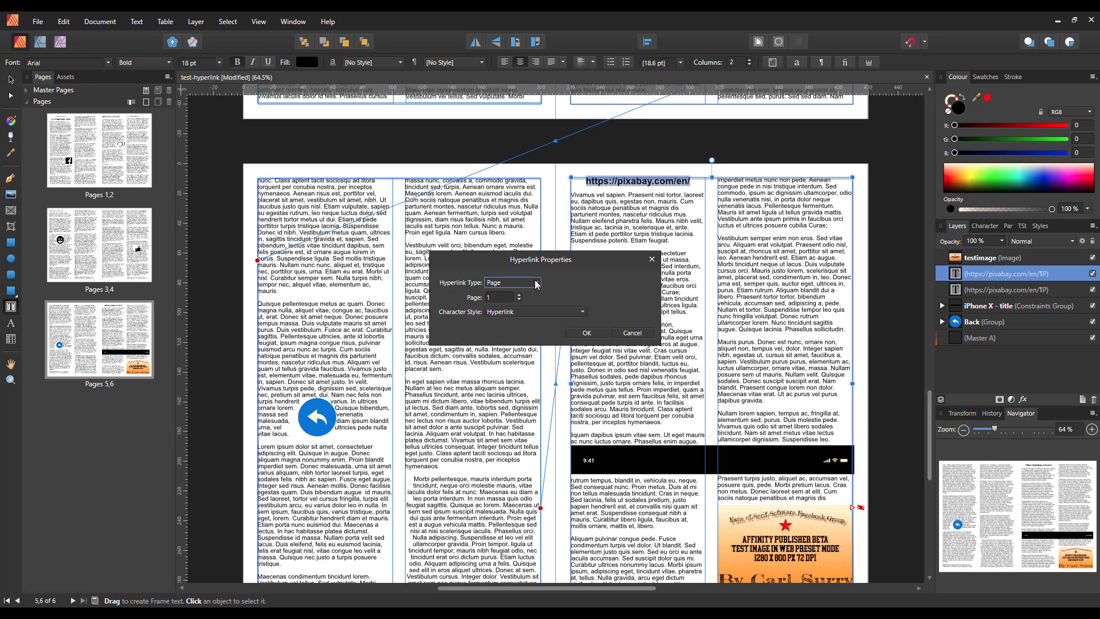
pyautogui.click(511, 282)
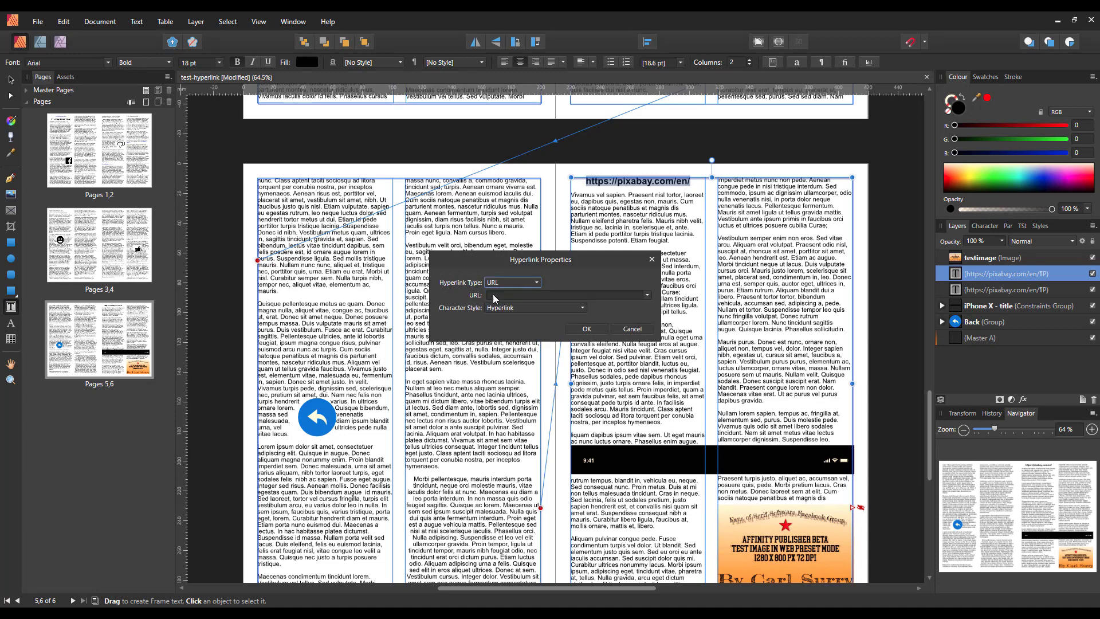
pyautogui.click(561, 294)
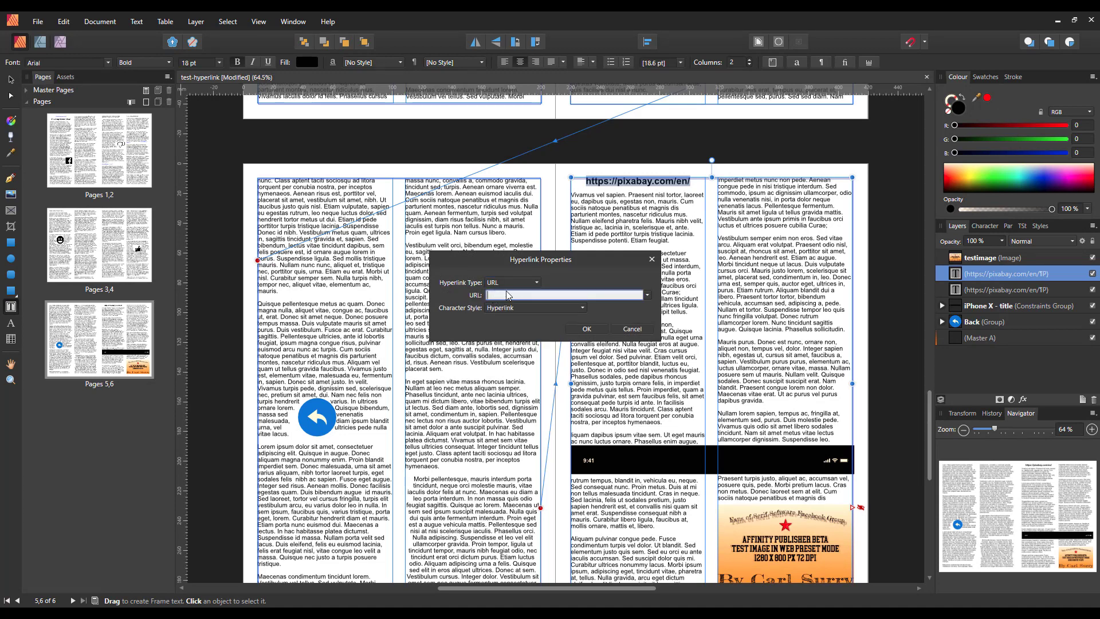
pyautogui.write('https://pixabay.com/en/')
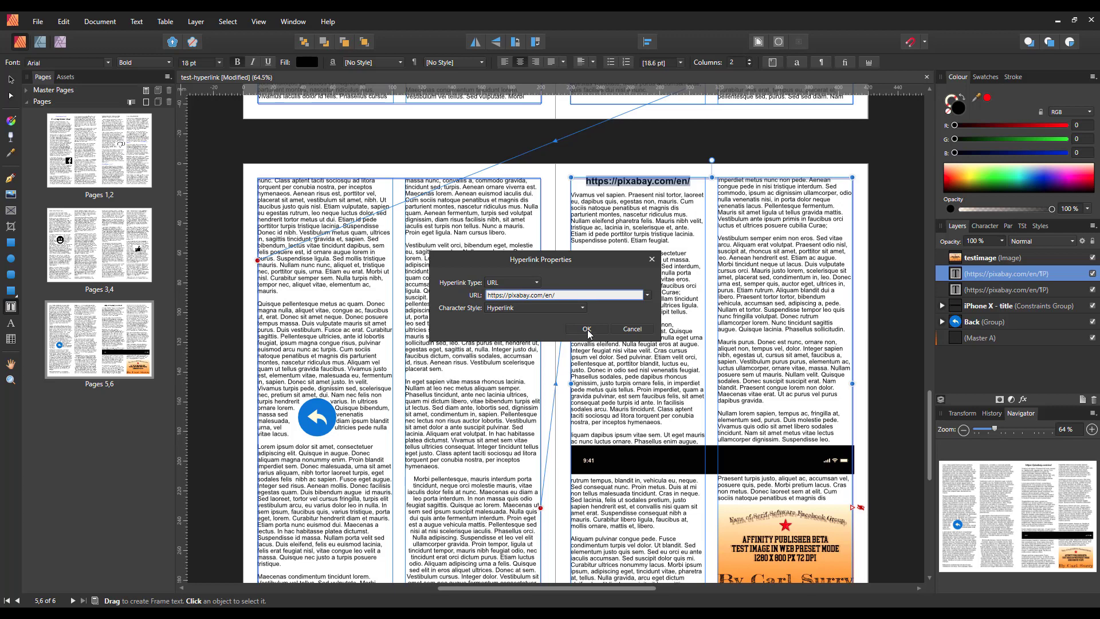
pyautogui.click(587, 329)
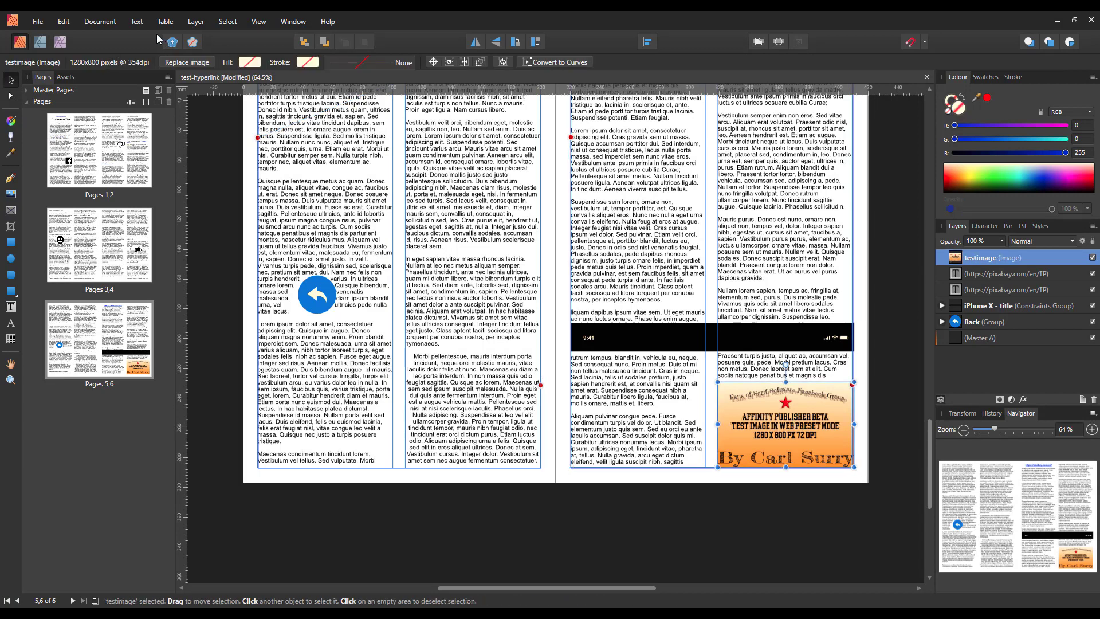
pyautogui.moveTo(137, 21)
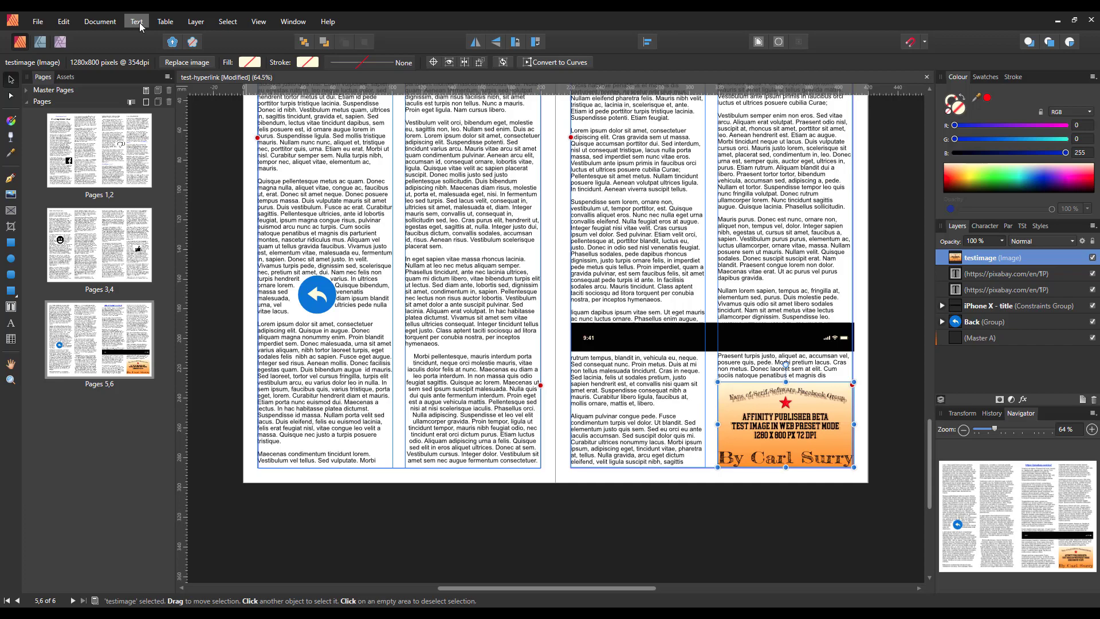
pyautogui.click(136, 21)
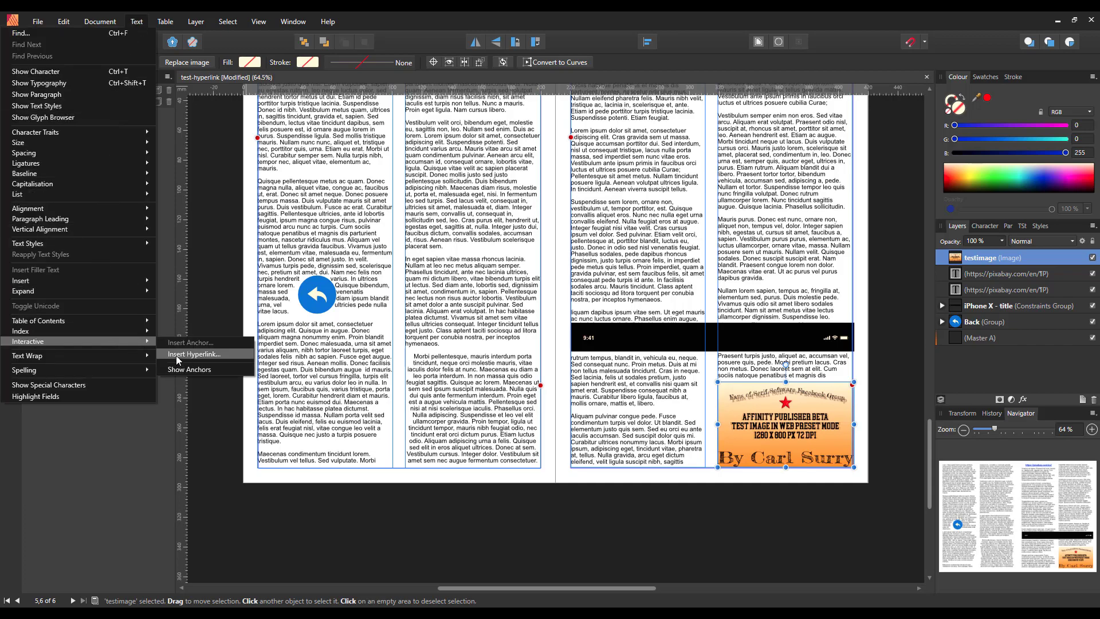
pyautogui.click(192, 354)
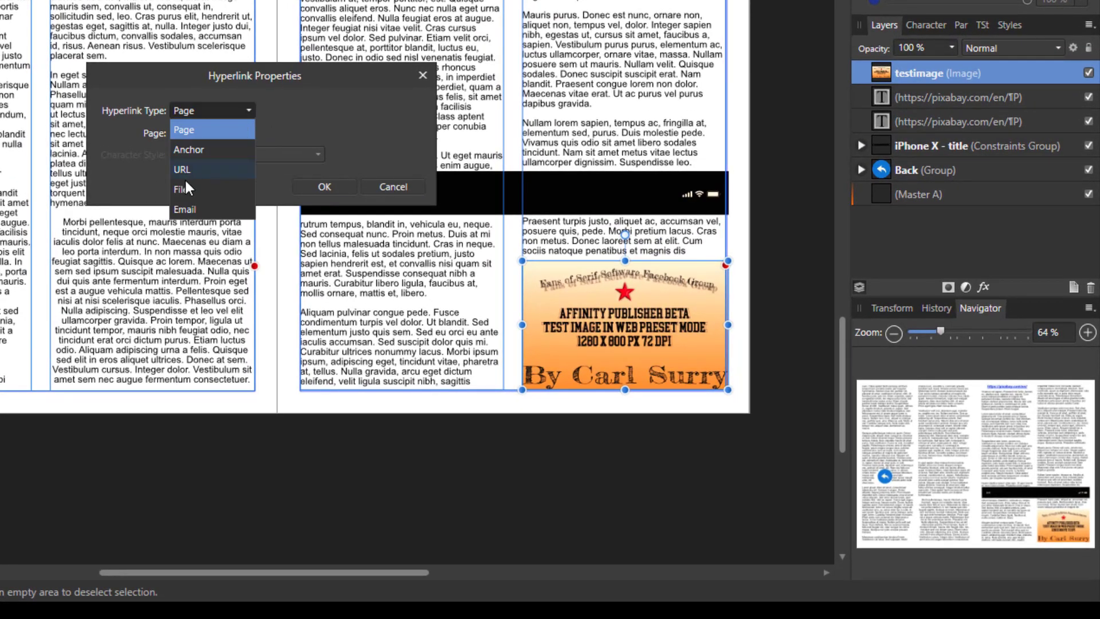
pyautogui.click(183, 189)
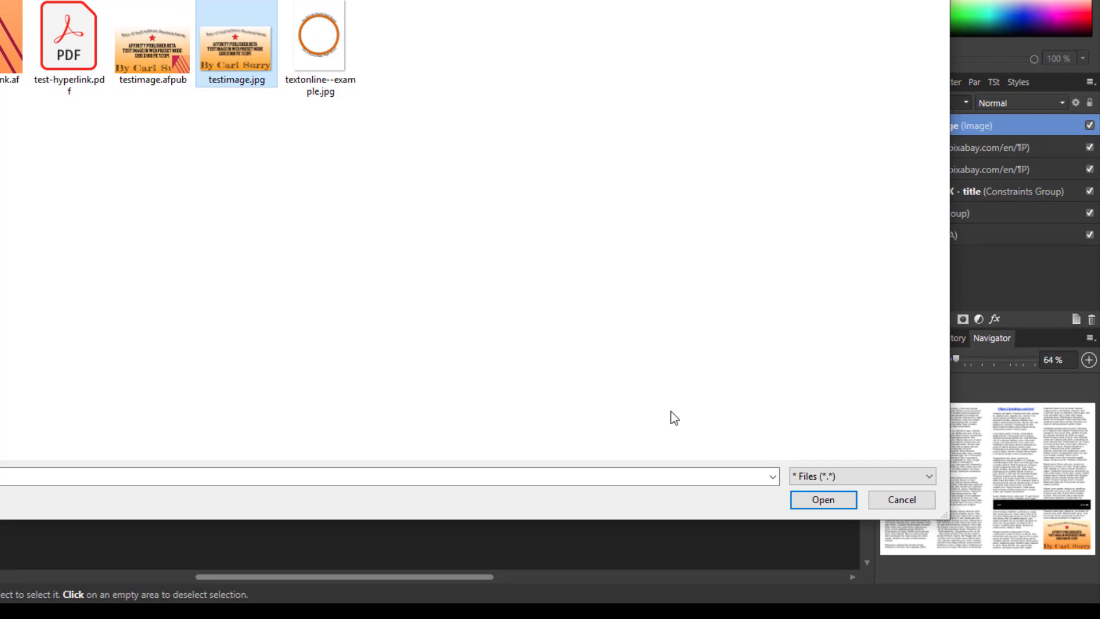
pyautogui.click(822, 500)
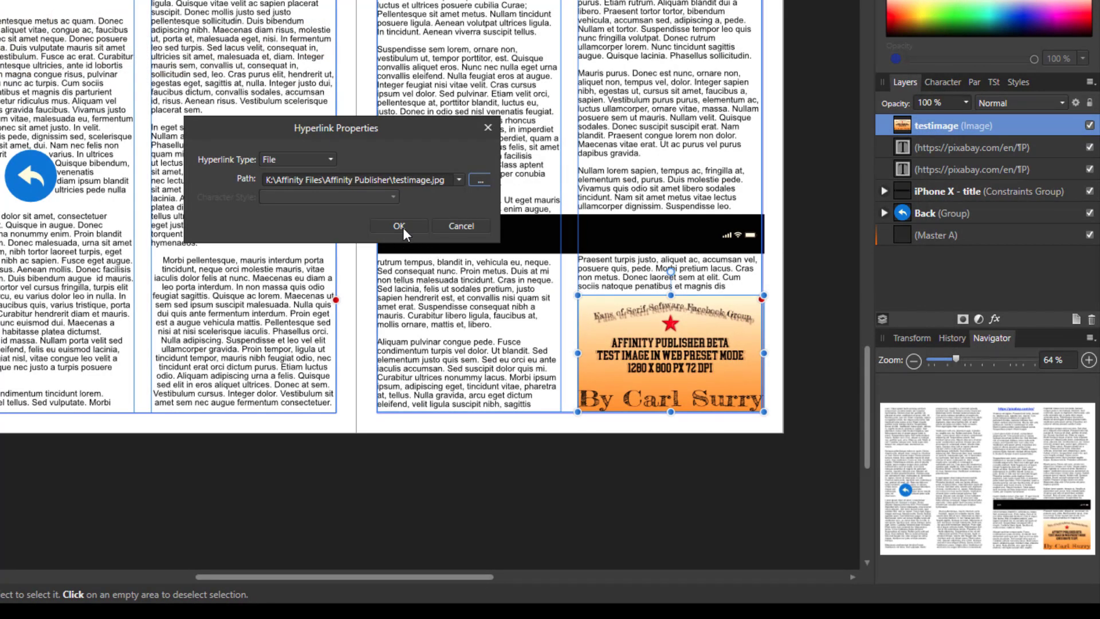
pyautogui.click(399, 226)
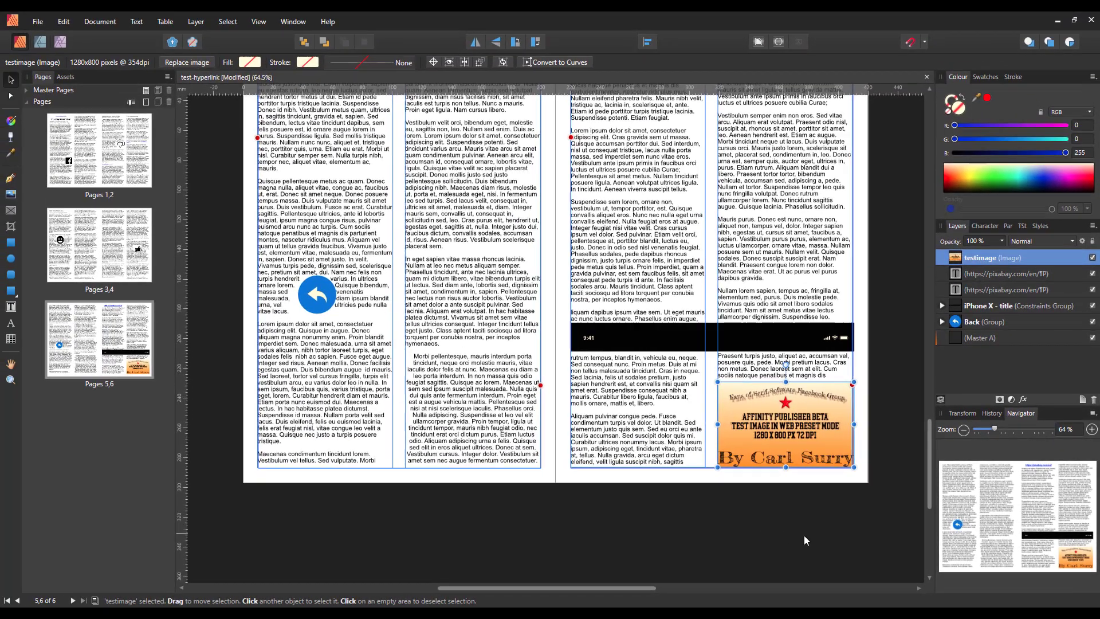
pyautogui.moveTo(915, 478)
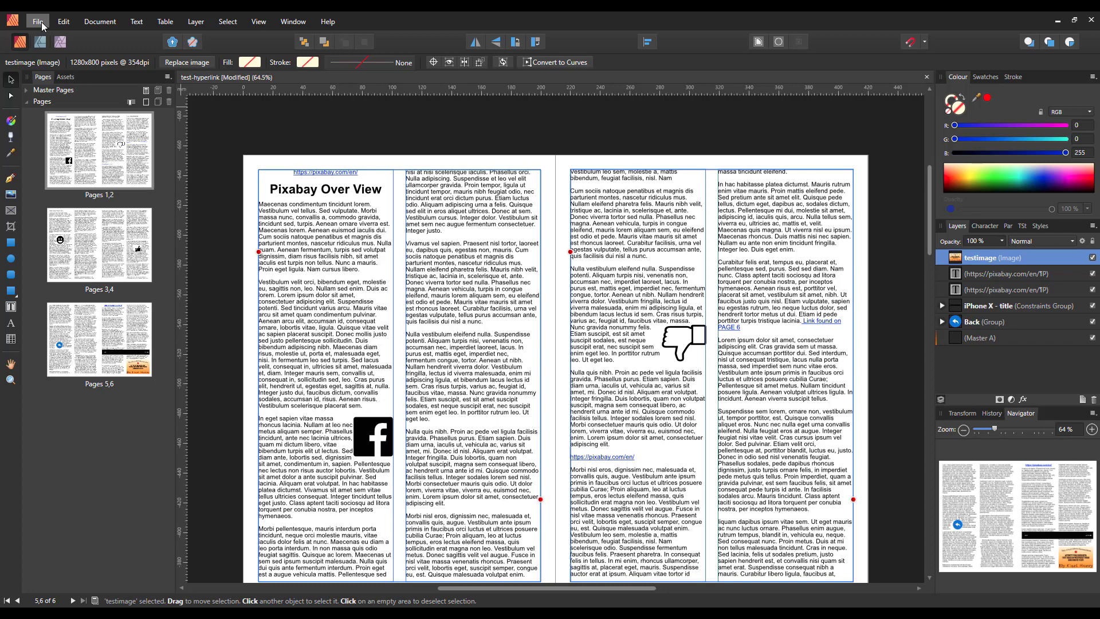
# Export the document as test-hyperlink.pdf, ignoring overflow text and replacing the existing file
pyautogui.click(37, 21)
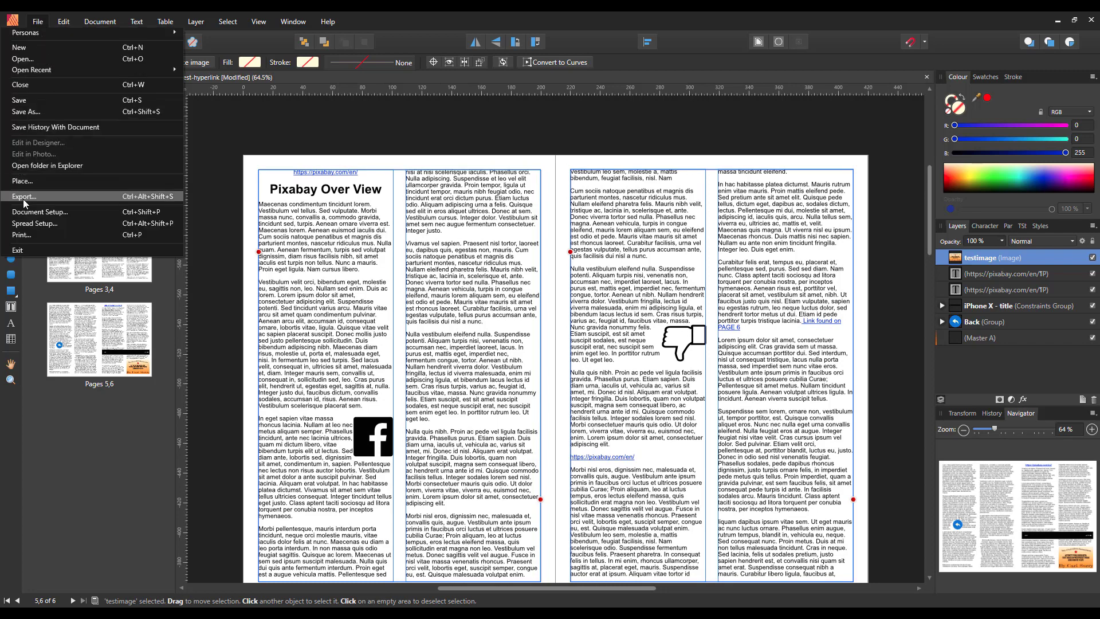
pyautogui.click(22, 196)
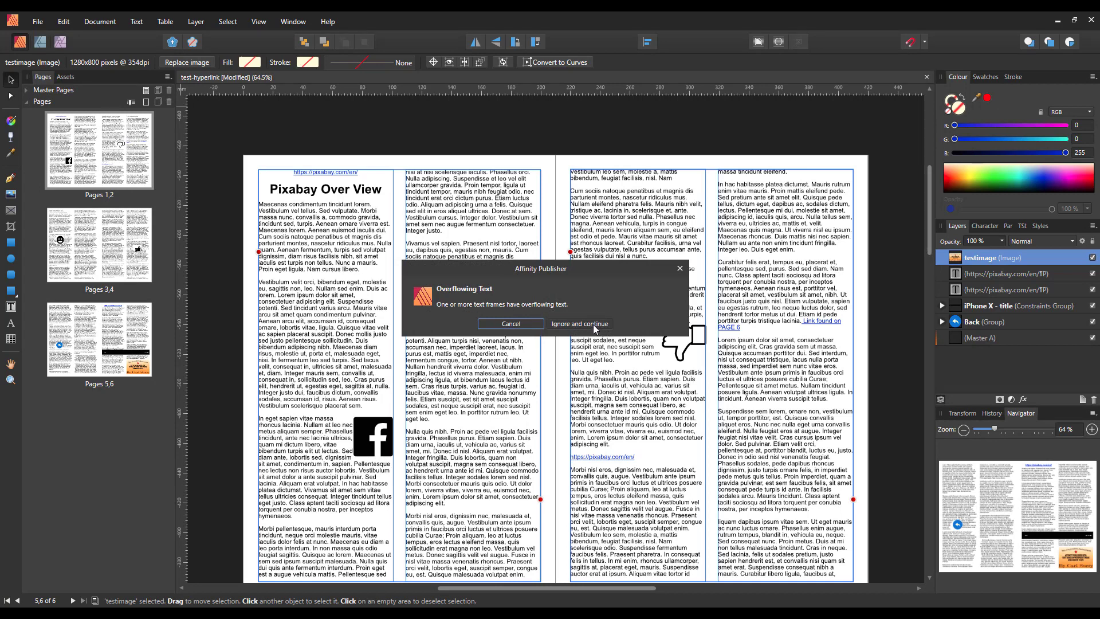
pyautogui.click(577, 323)
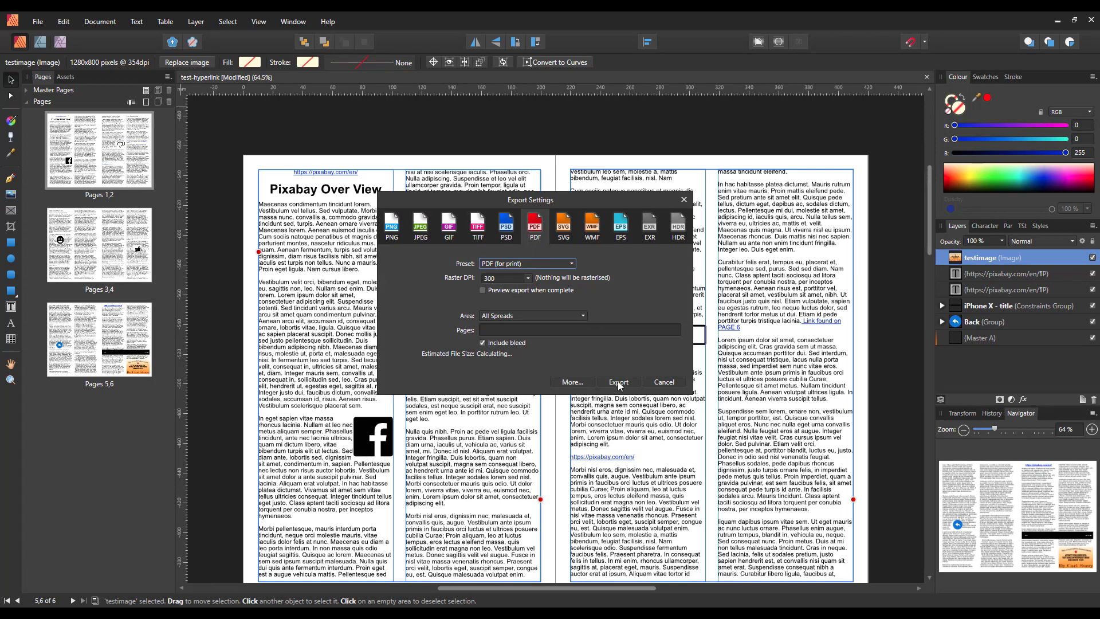
pyautogui.click(618, 382)
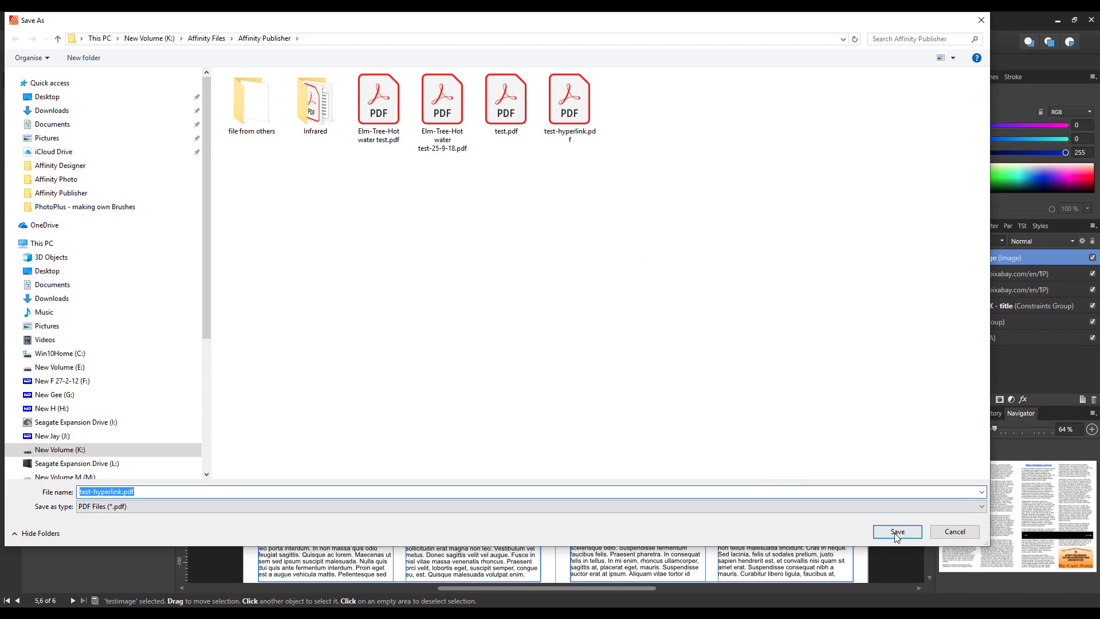
pyautogui.click(896, 531)
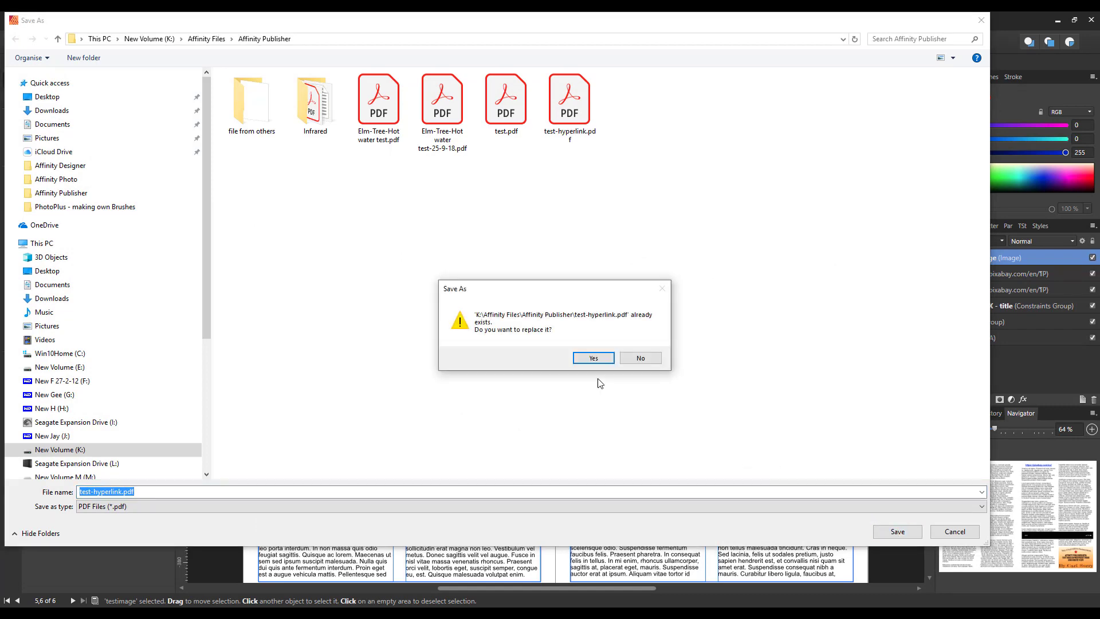
pyautogui.click(592, 358)
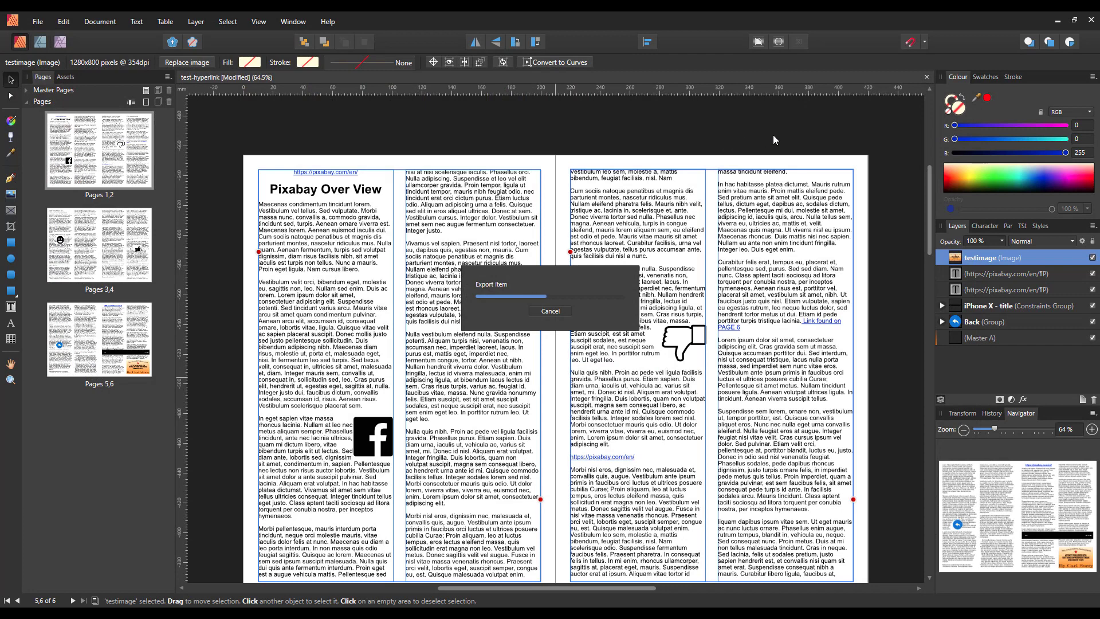
pyautogui.moveTo(789, 130)
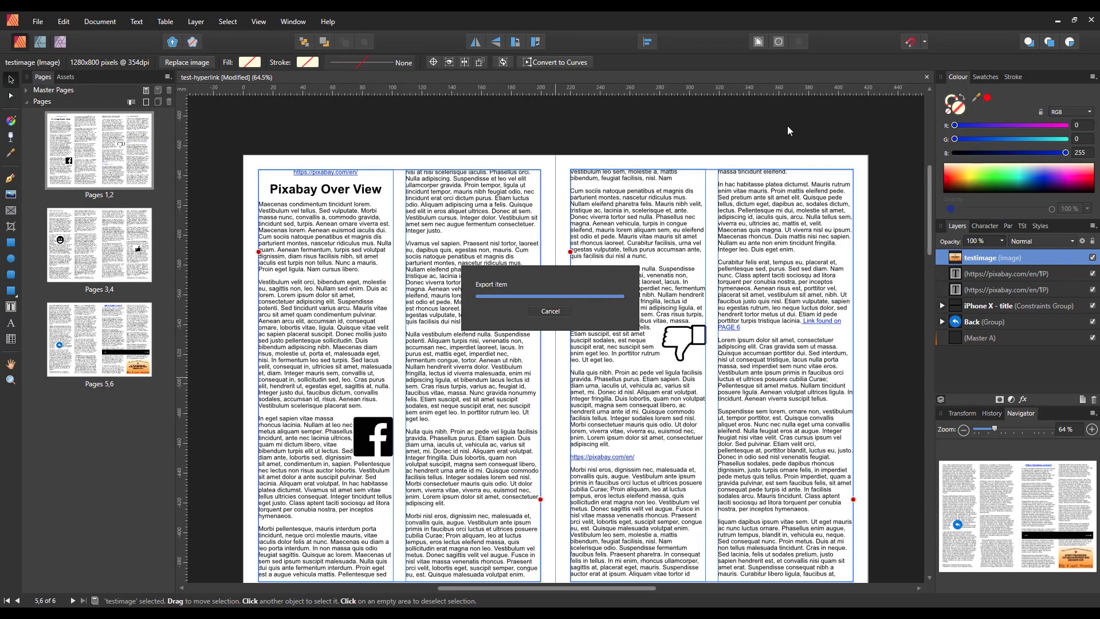
pyautogui.click(550, 311)
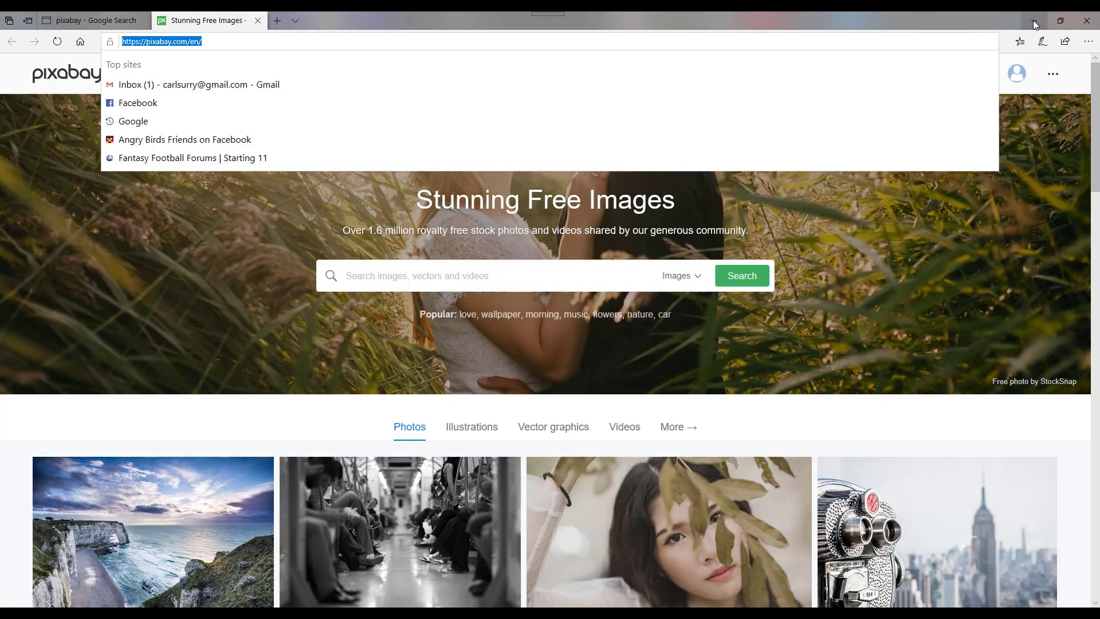
# Minimise Edge and launch test-hyperlink.pdf from File Explorer's recent files
pyautogui.click(1060, 21)
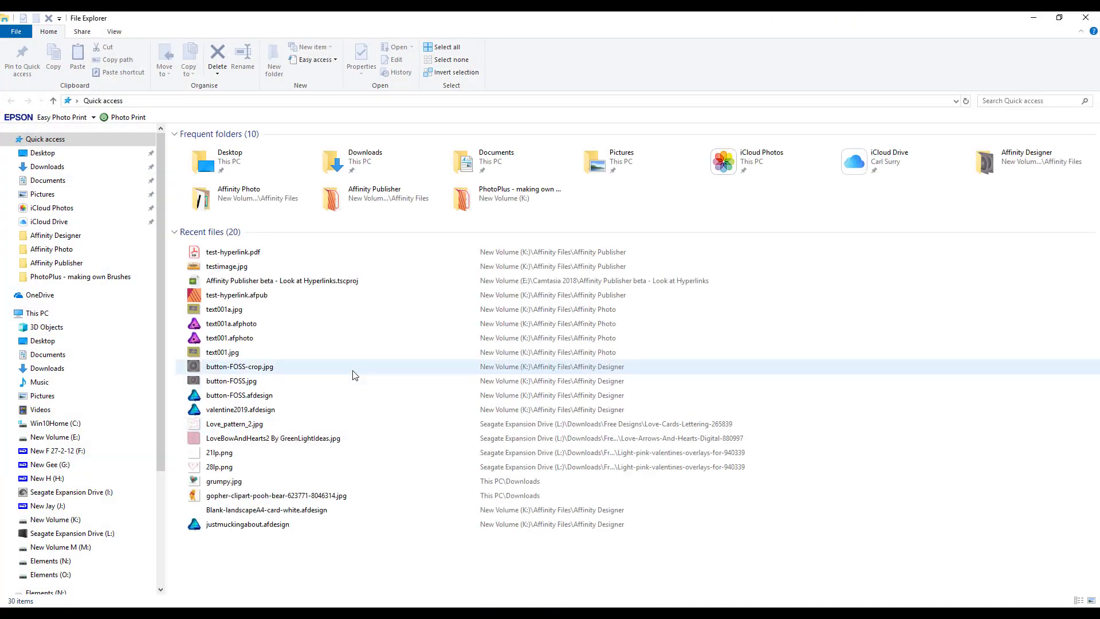
pyautogui.click(232, 253)
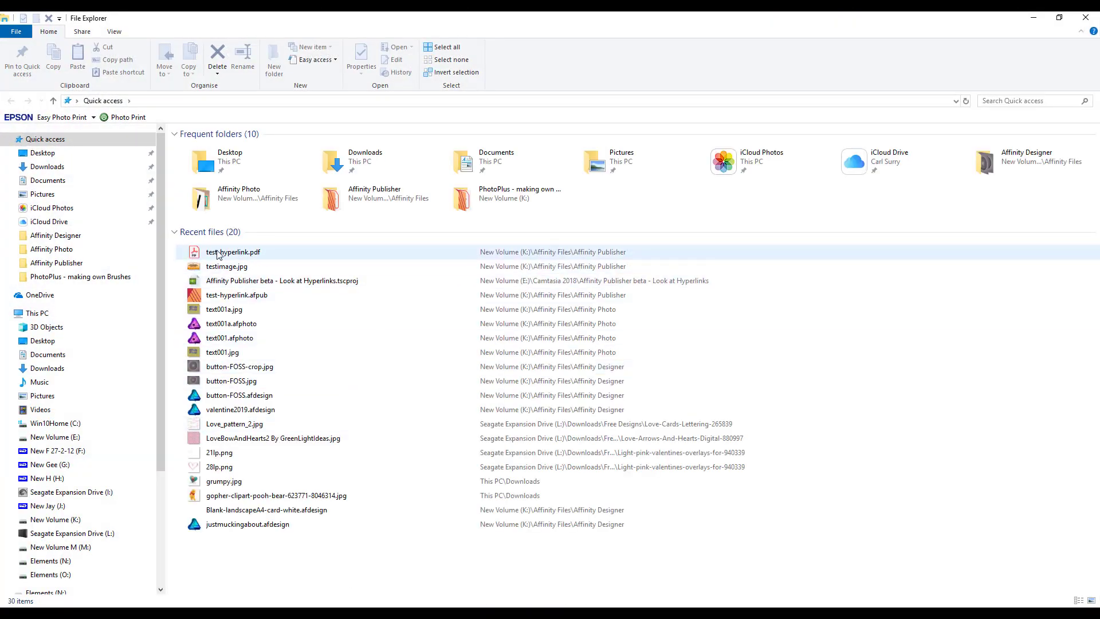
pyautogui.moveTo(226, 267)
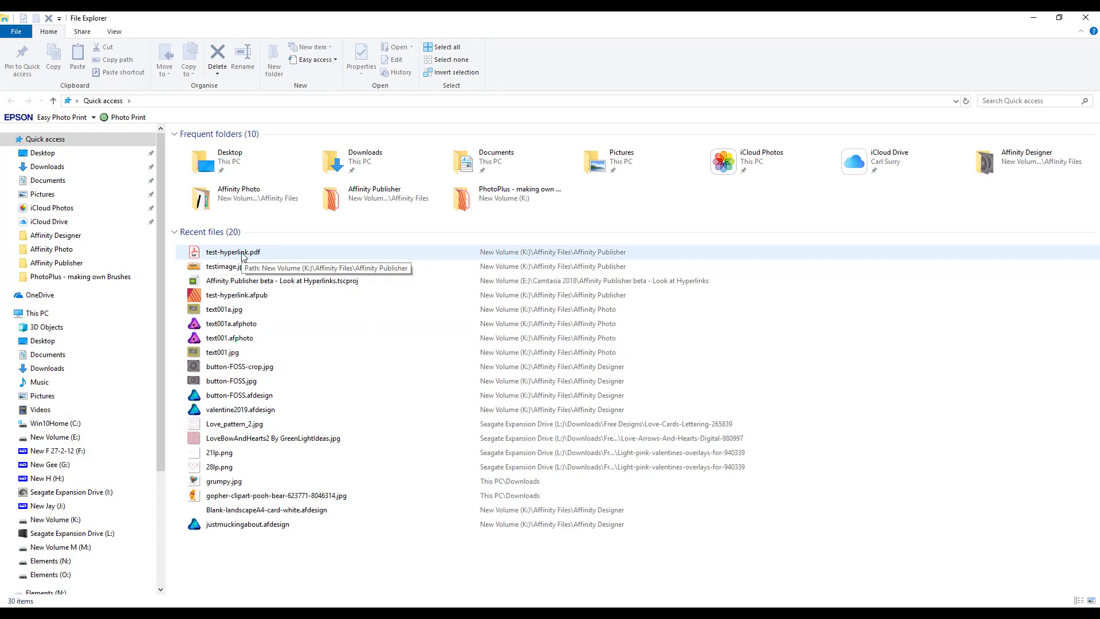
pyautogui.click(233, 252)
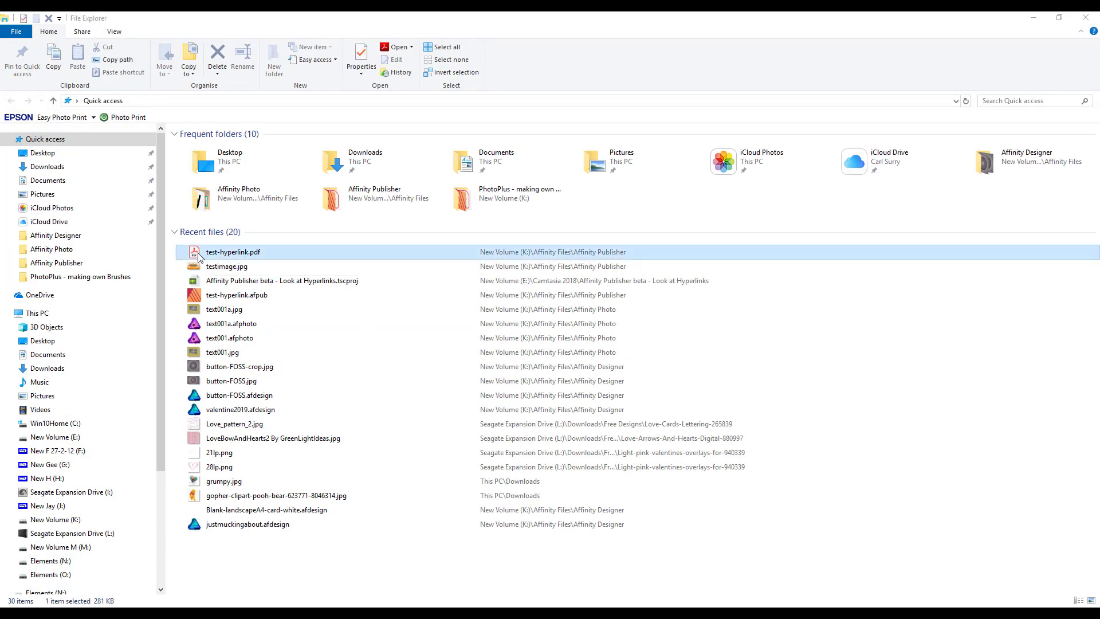
pyautogui.doubleClick(233, 251)
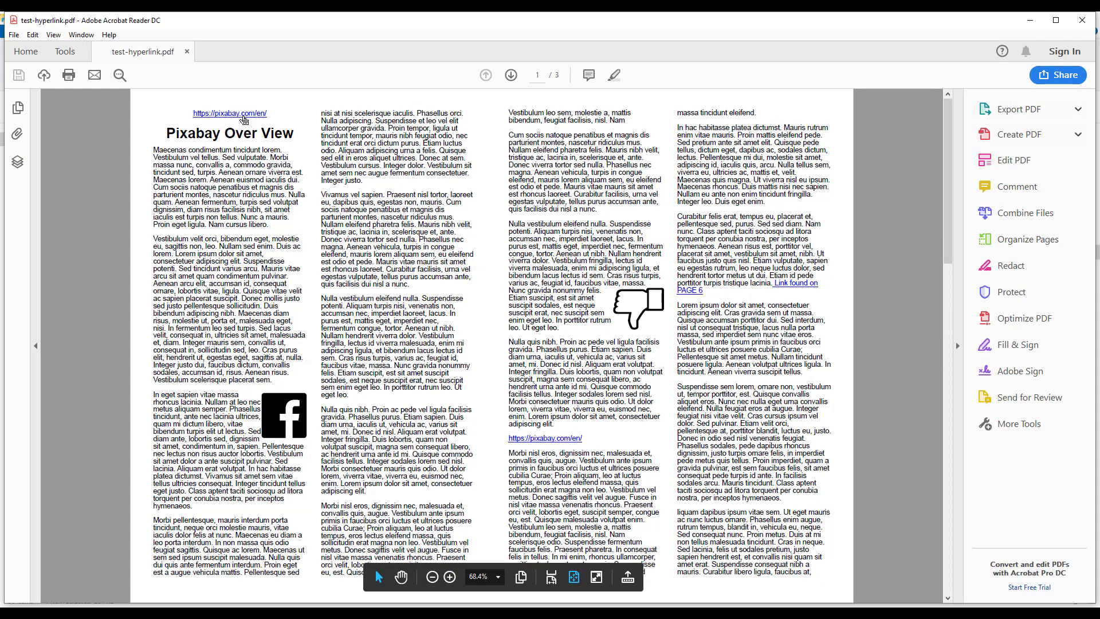
# Test the top pixabay.com link, the jump to page 6 and the page-6 web link
pyautogui.click(229, 113)
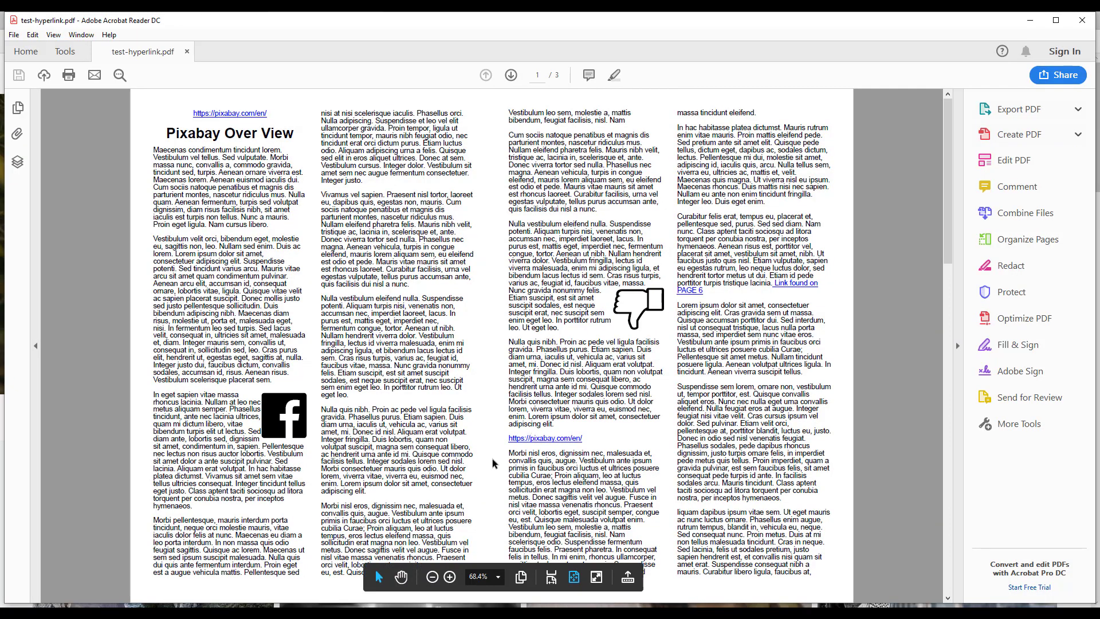
pyautogui.click(228, 113)
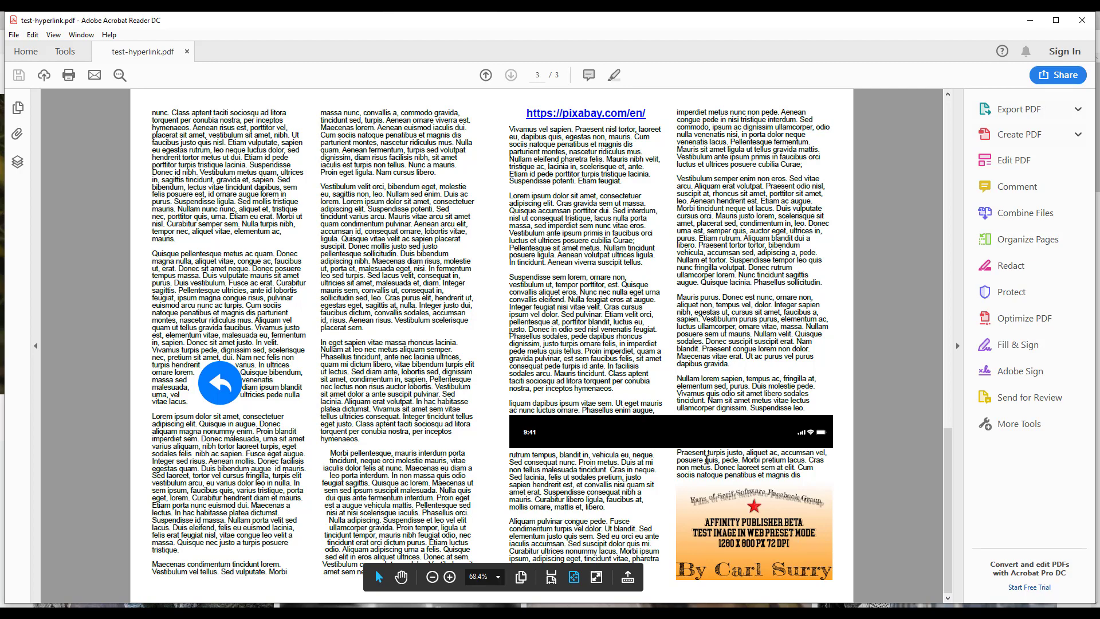
pyautogui.moveTo(612, 122)
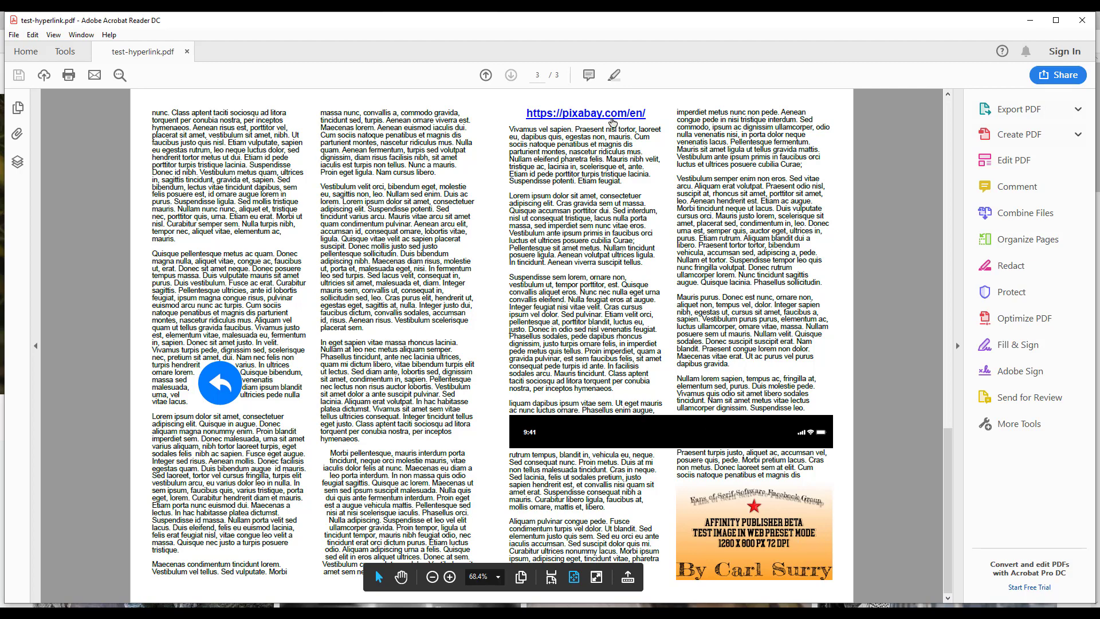
pyautogui.click(584, 113)
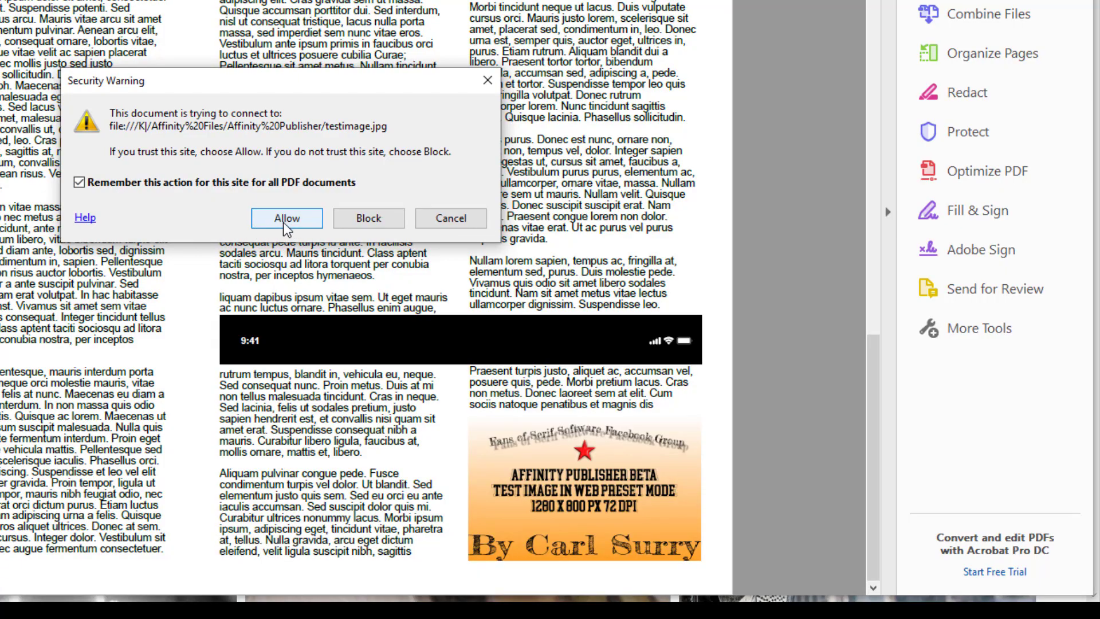
# Follow the image link, allowing and confirming the launch of testimage.jpg
pyautogui.click(287, 218)
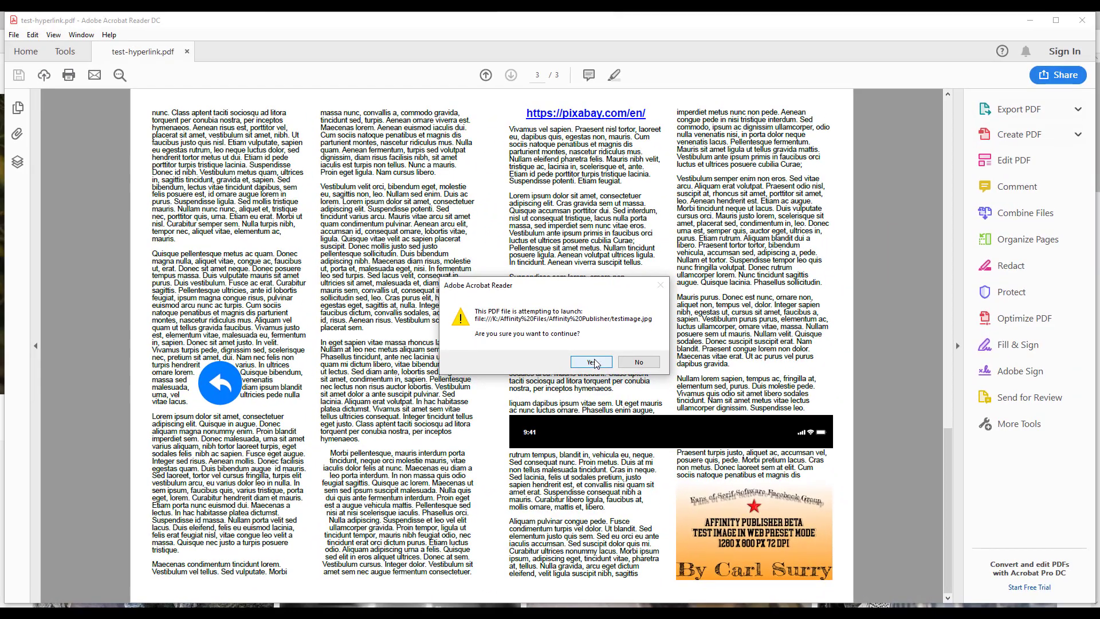
pyautogui.click(586, 362)
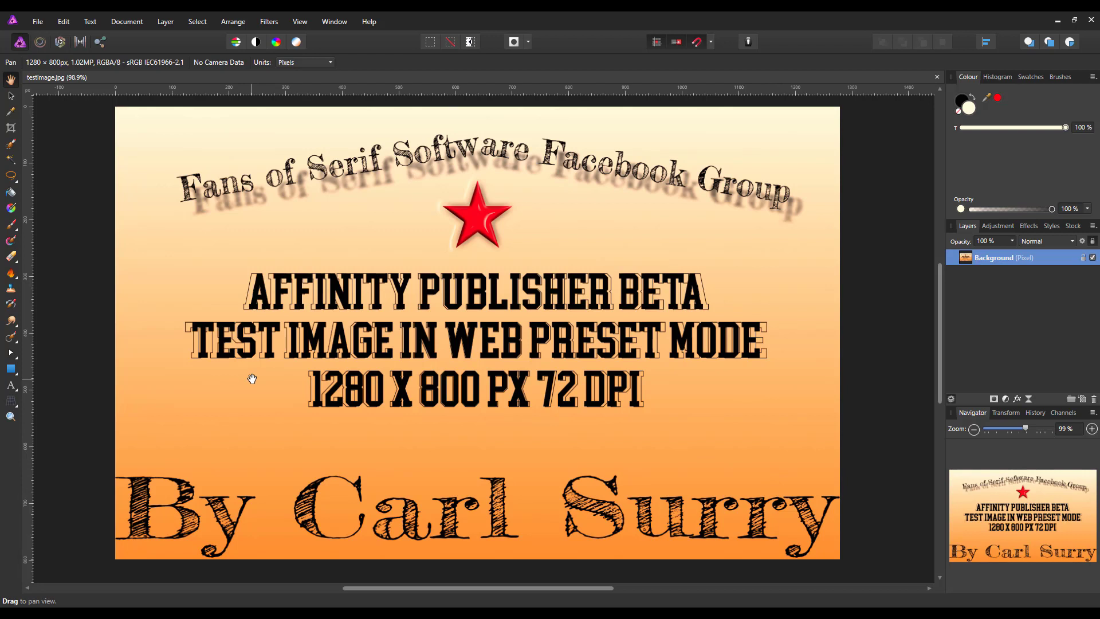
pyautogui.moveTo(846, 363)
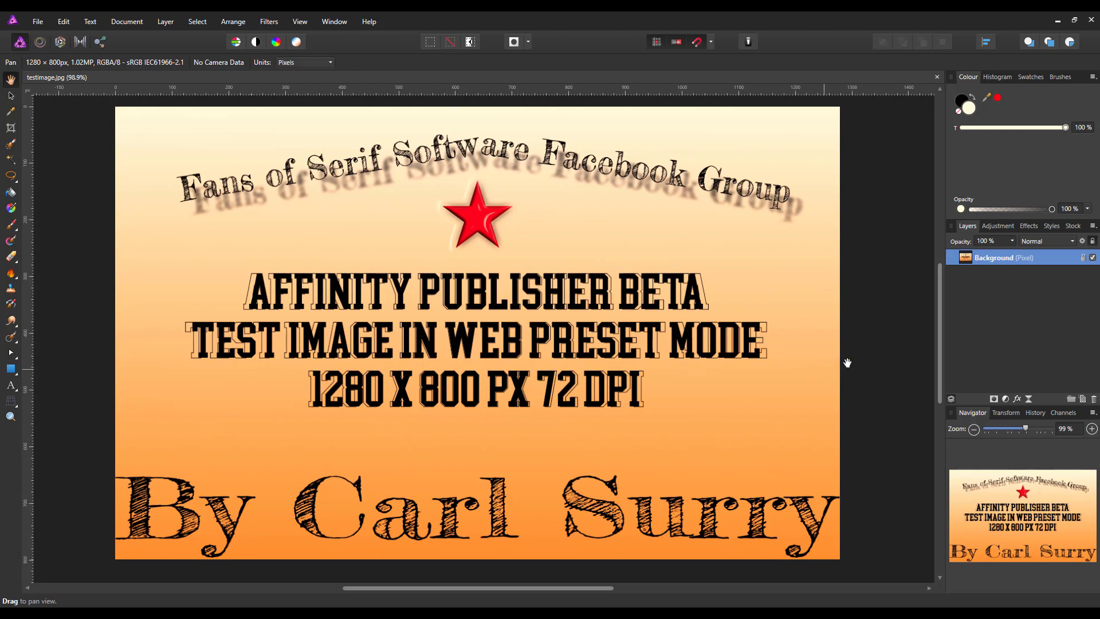